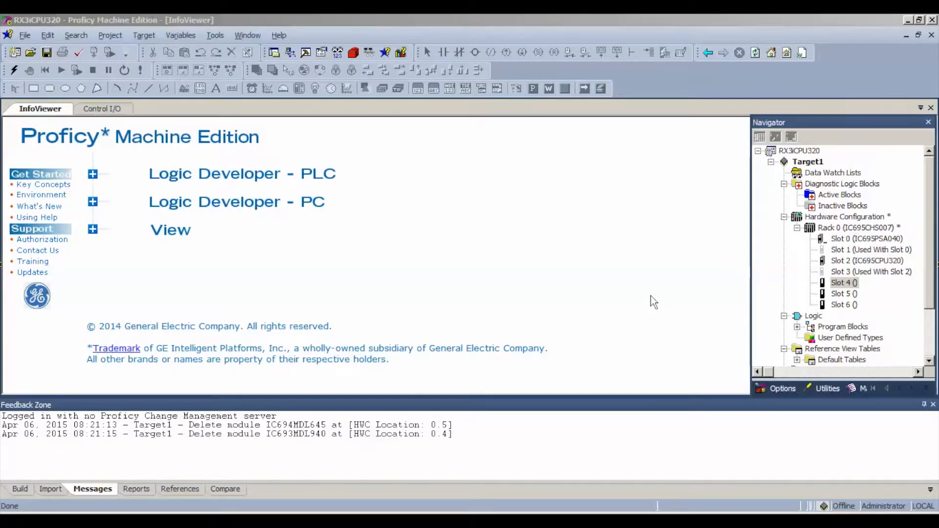
mouse_move(844, 244)
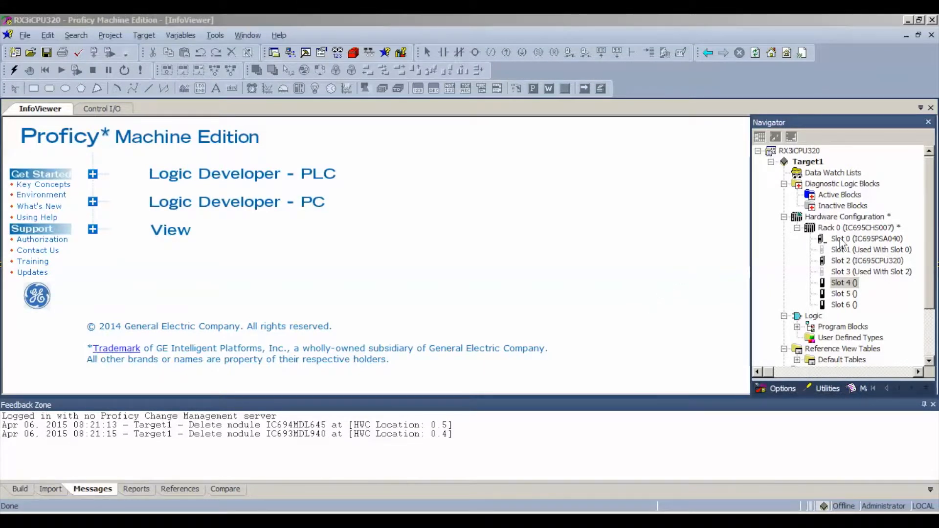
mouse_move(767, 313)
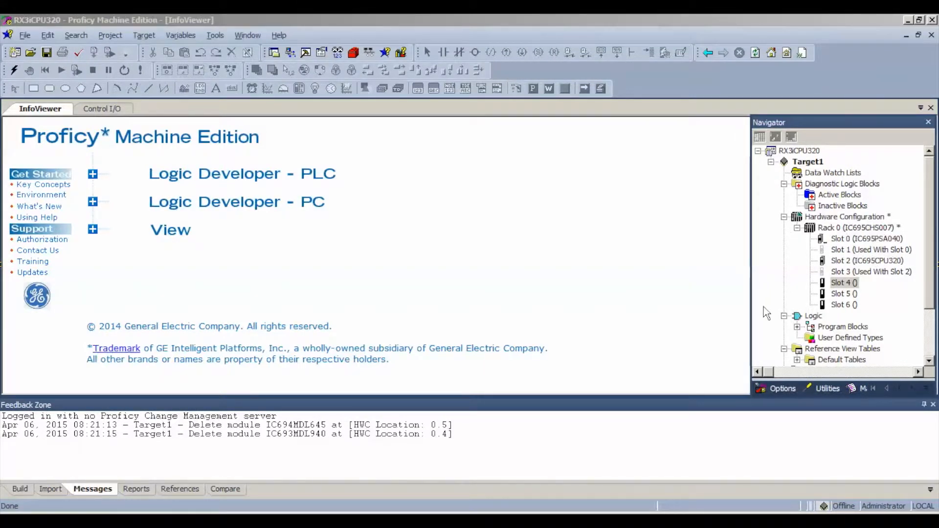
mouse_move(750, 296)
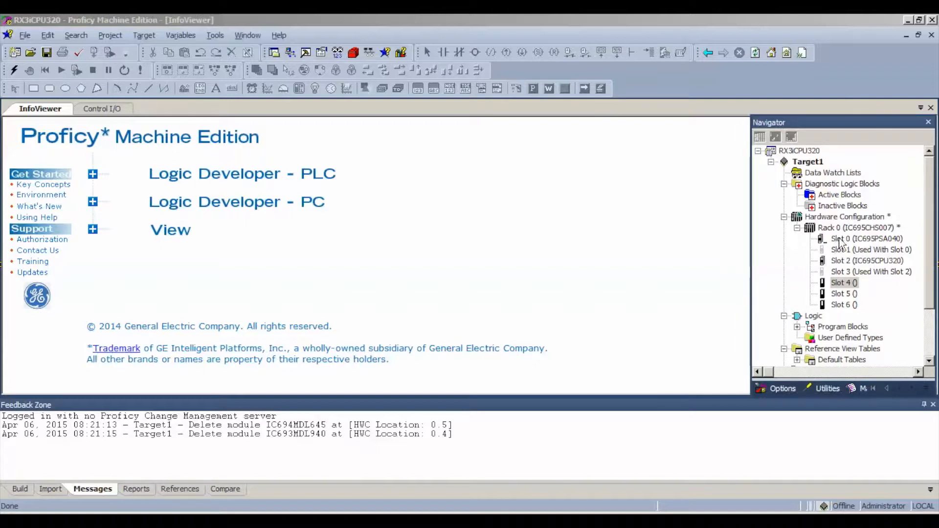
mouse_move(847, 261)
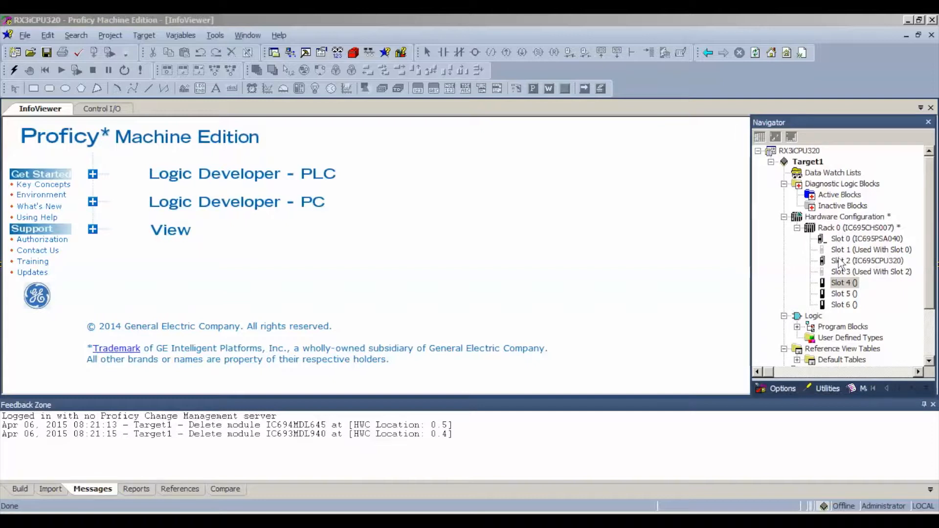
mouse_move(861, 274)
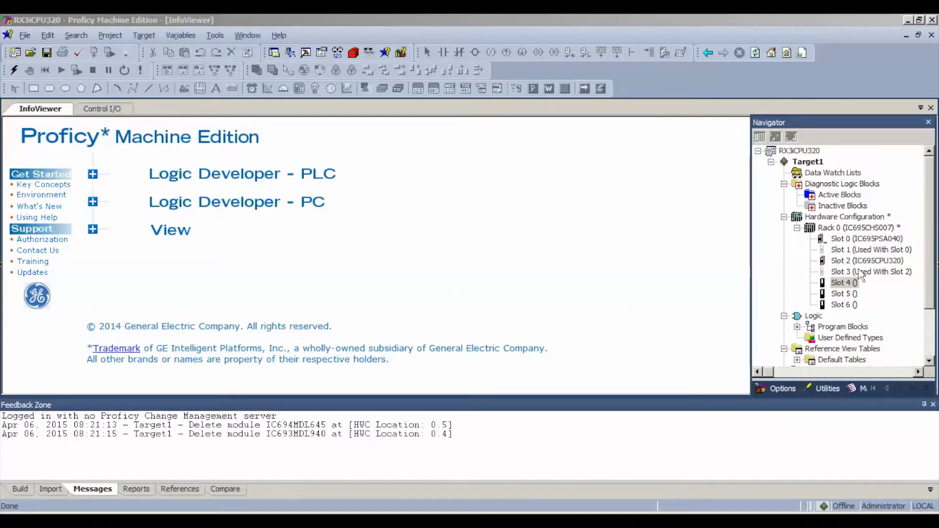
mouse_move(850, 288)
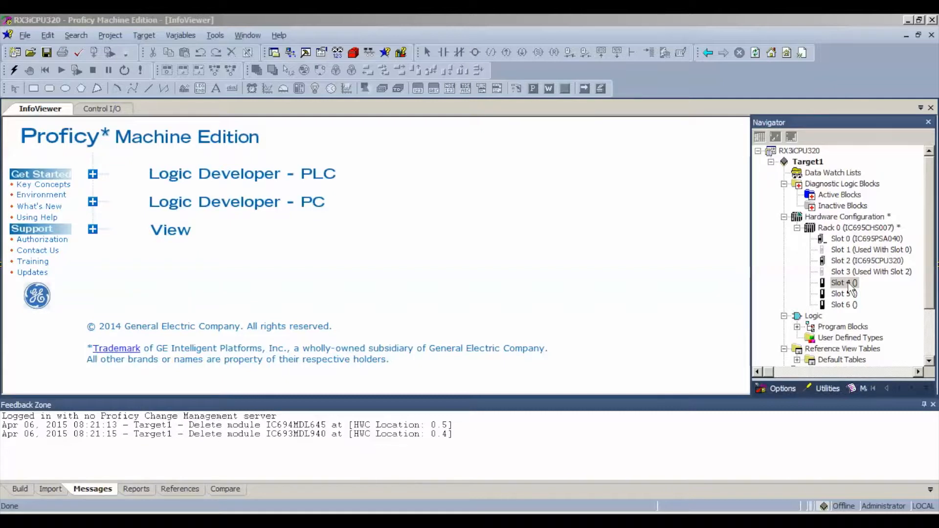
Step: Start Add Module on empty Slot 4 and list the Analog Output modules in the Catalog
right_click(842, 282)
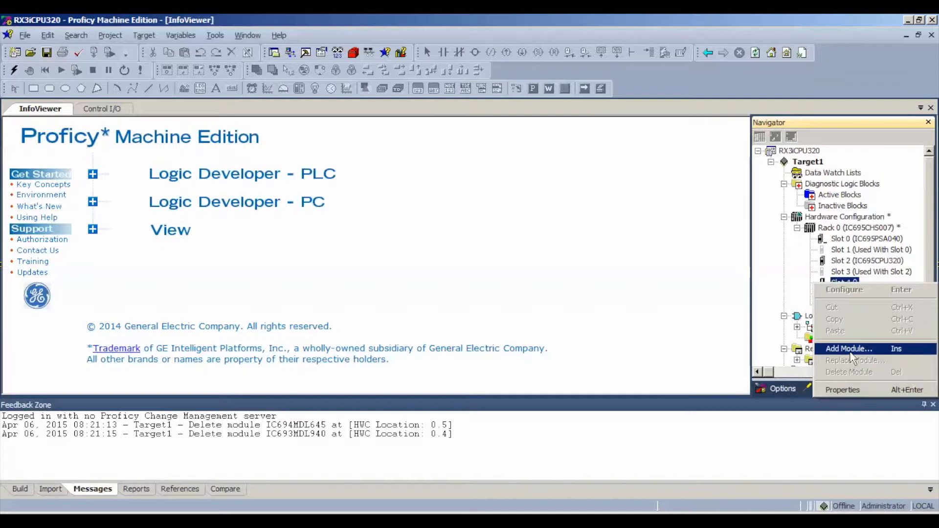
click(849, 348)
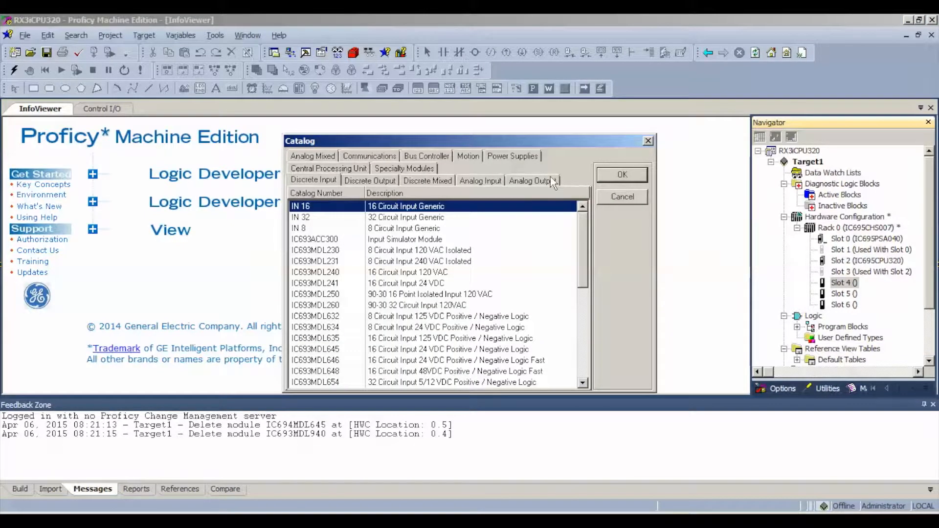
click(534, 180)
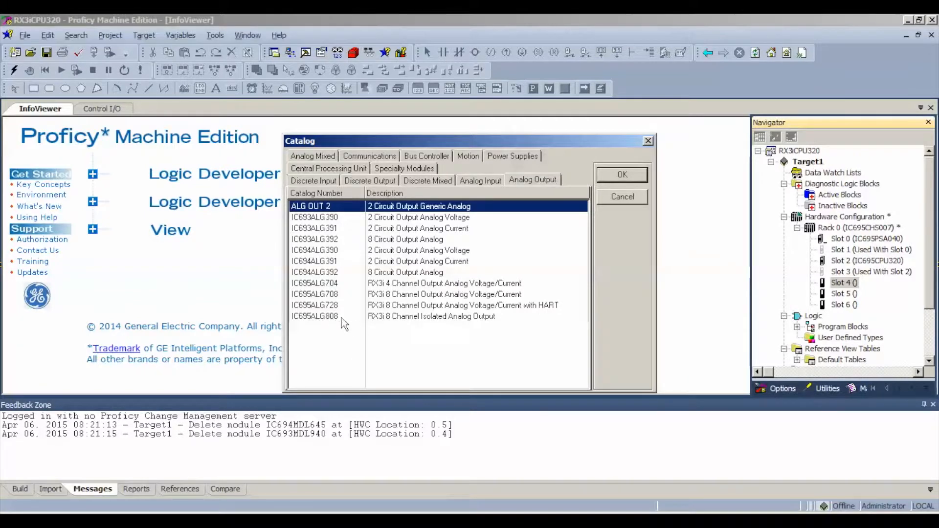
mouse_move(448, 327)
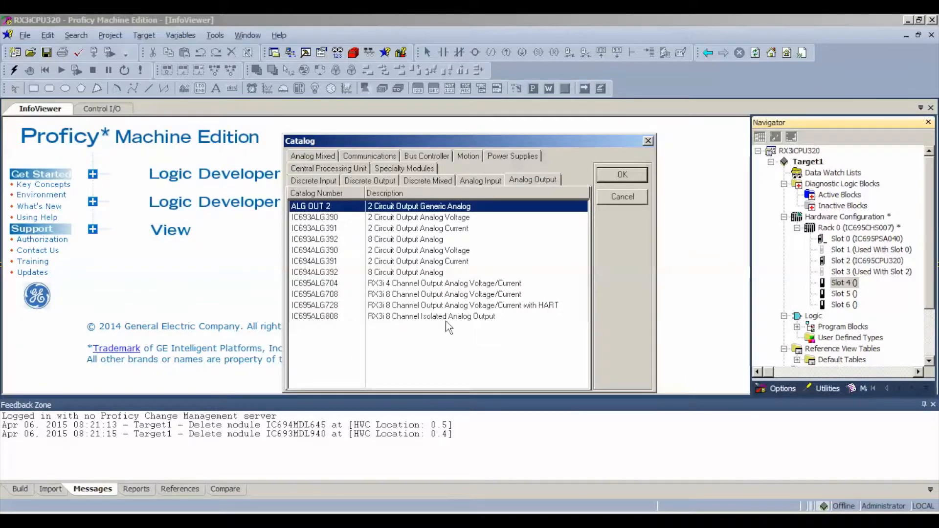
Step: Install the IC695ALG808 8-channel isolated analog output module in Slot 4
click(622, 175)
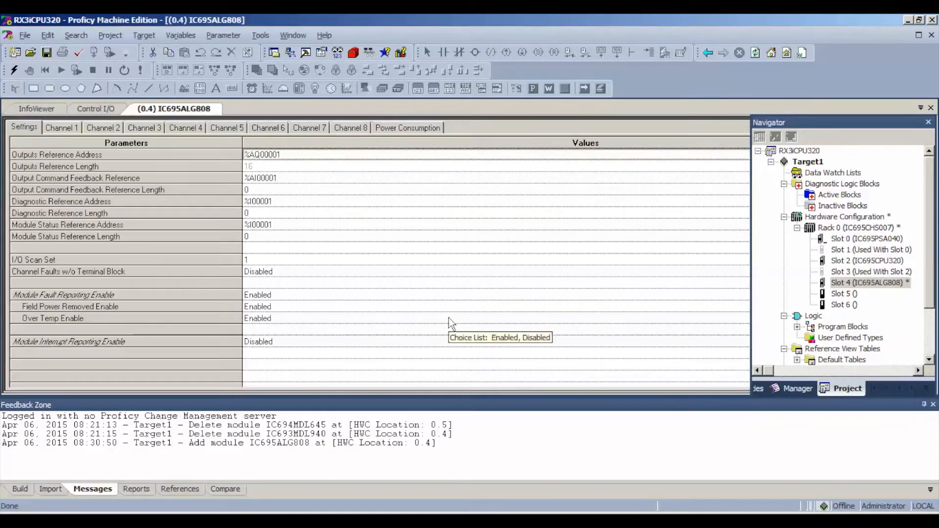
mouse_move(445, 306)
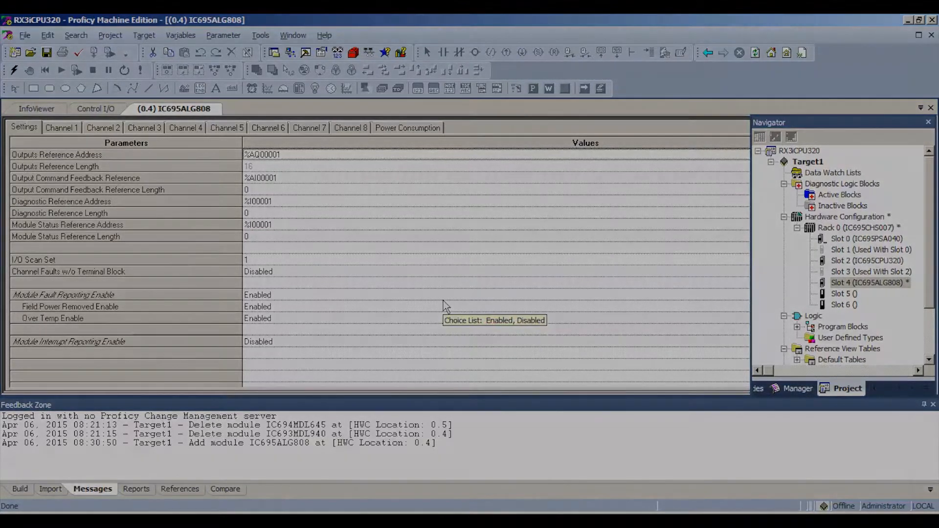
mouse_move(463, 304)
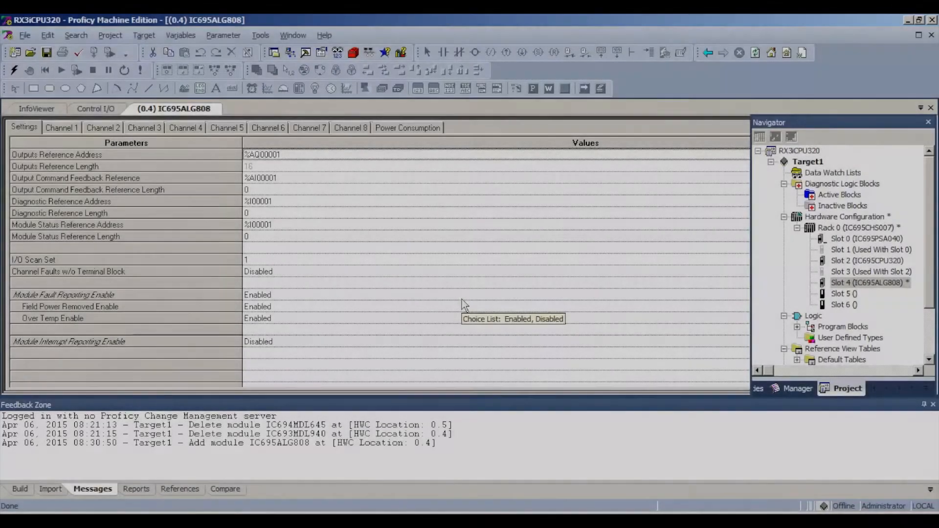
mouse_move(429, 296)
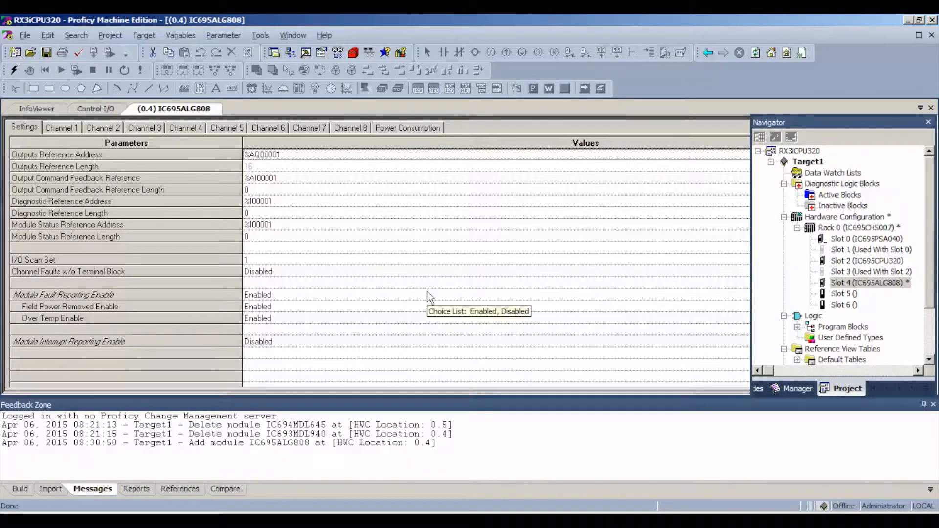
mouse_move(405, 280)
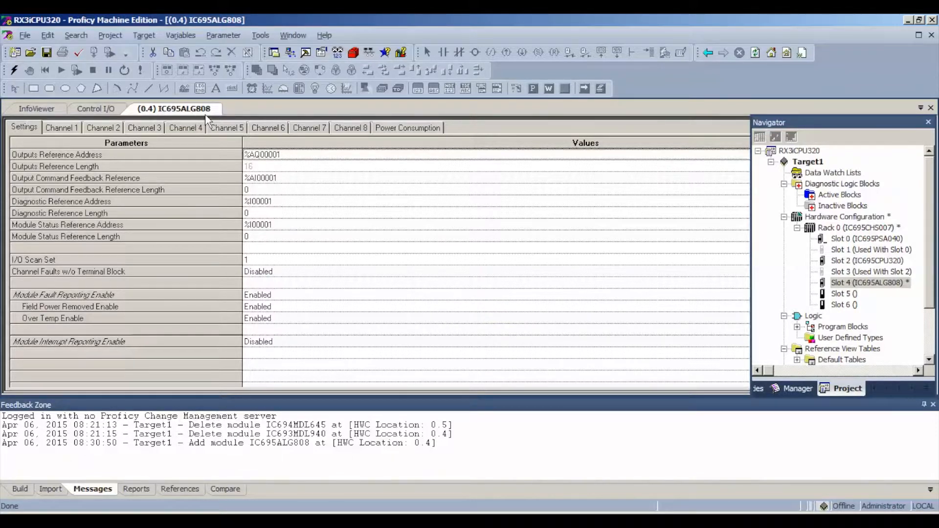
mouse_move(292, 238)
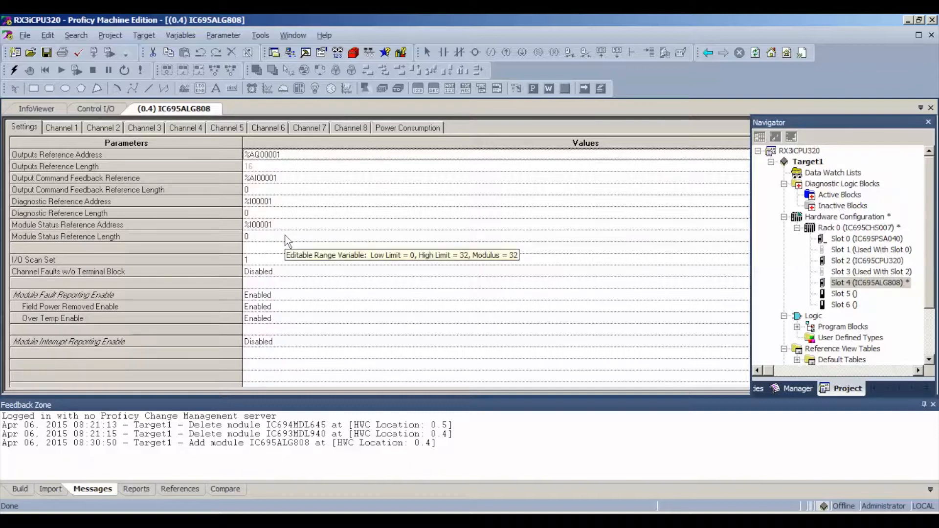
mouse_move(37, 162)
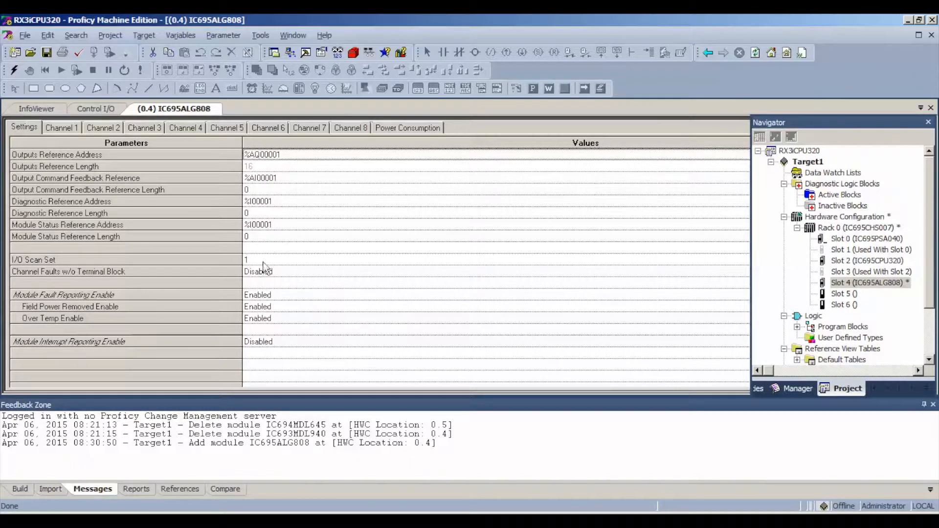
mouse_move(86, 157)
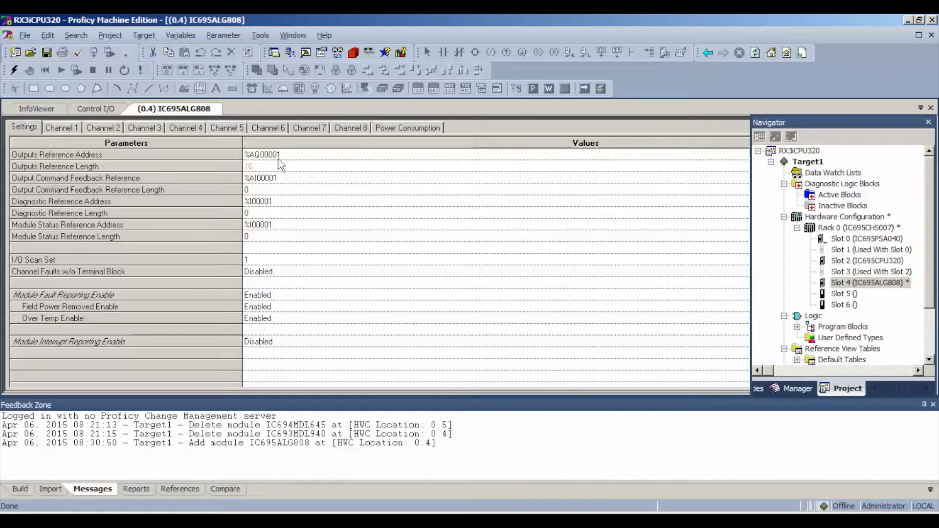
mouse_move(281, 161)
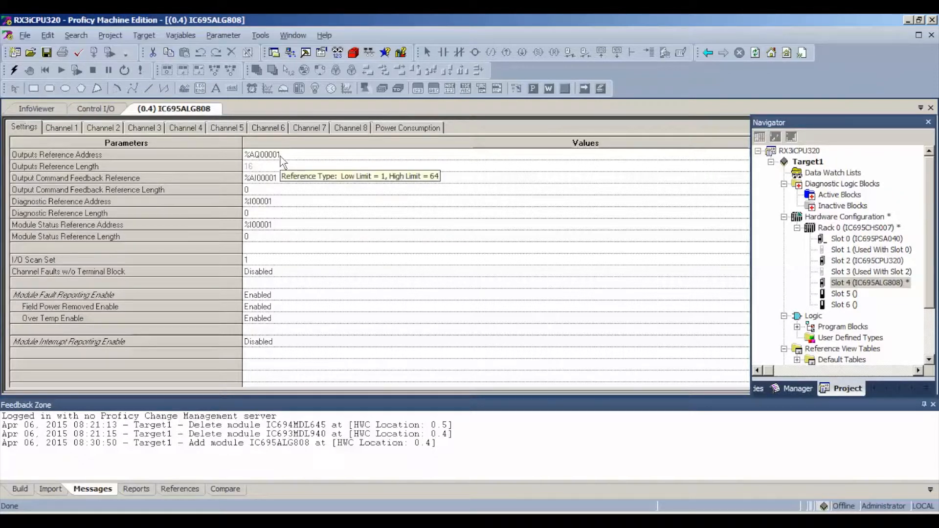
mouse_move(276, 164)
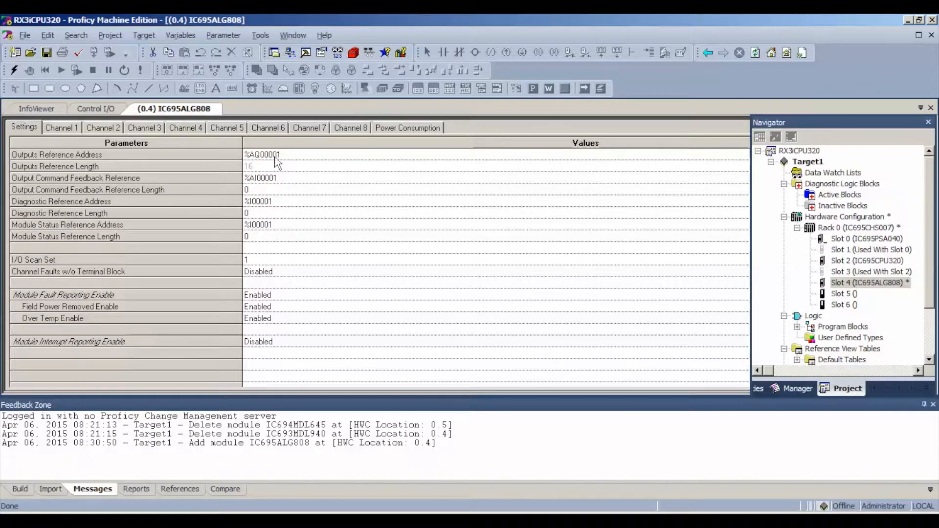
mouse_move(561, 267)
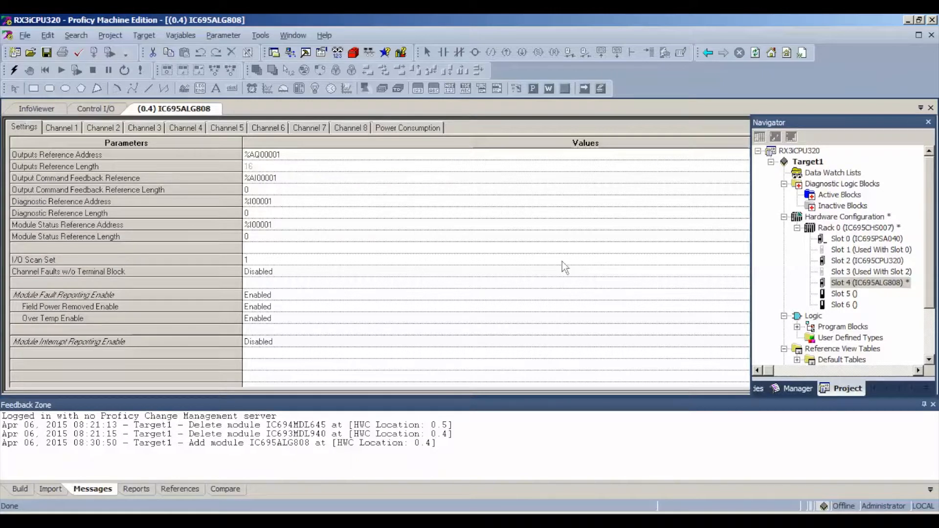
mouse_move(62, 128)
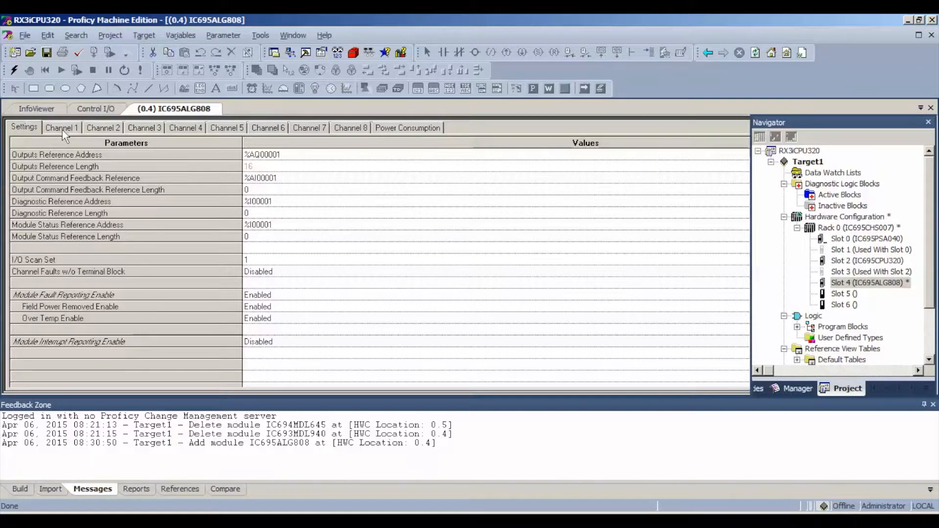
Step: Set Channel 1 to Voltage/Current range type, -10V to +10V, with 16 Bit Integer values
click(61, 128)
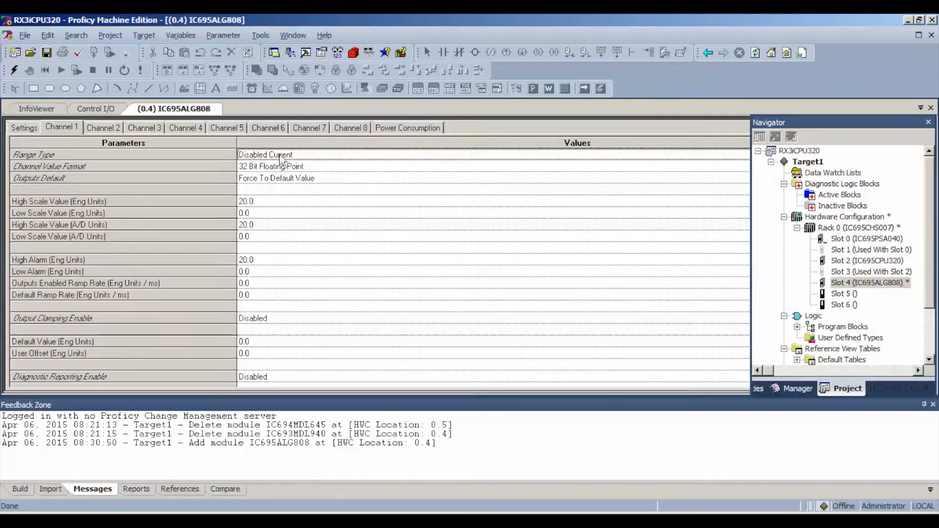
click(283, 155)
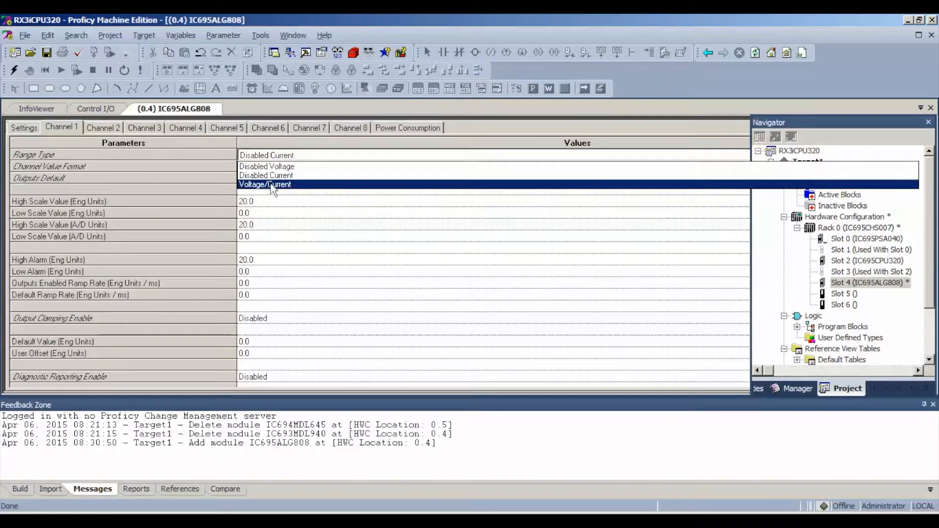
click(264, 184)
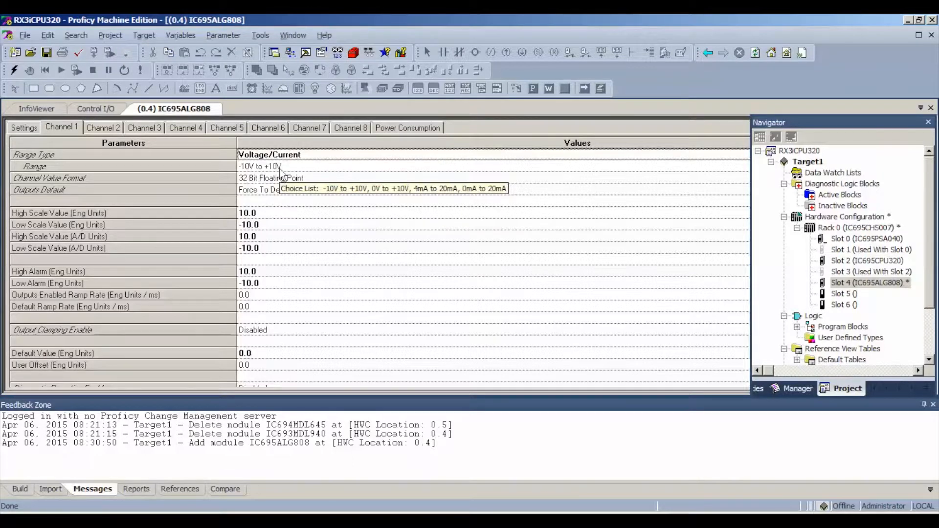
click(272, 178)
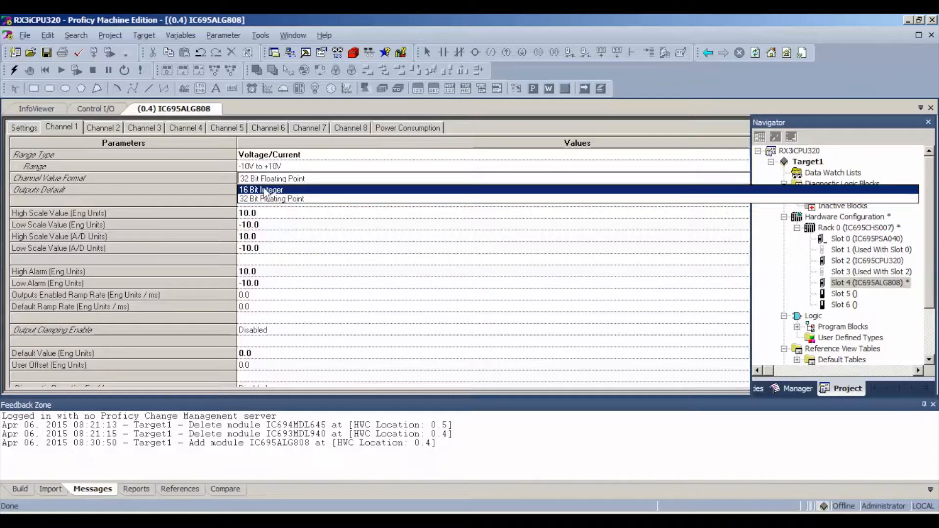
click(260, 190)
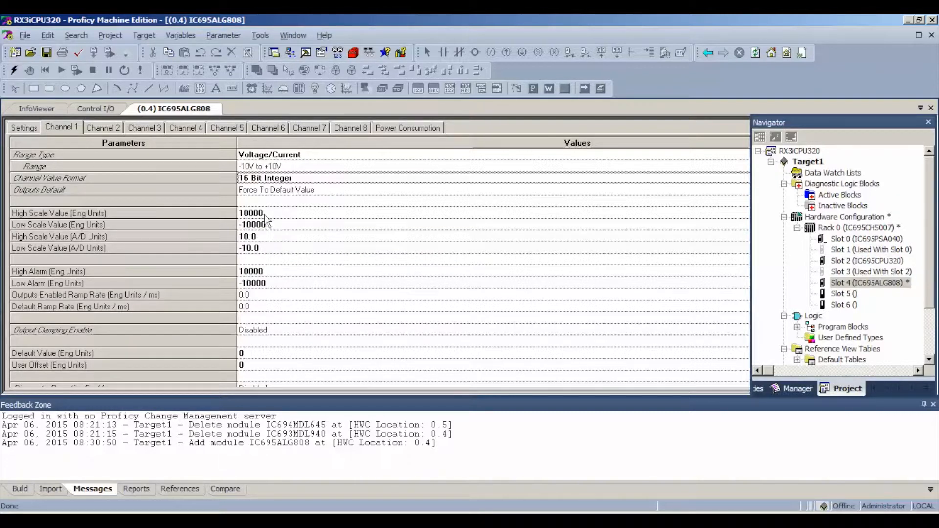
click(104, 127)
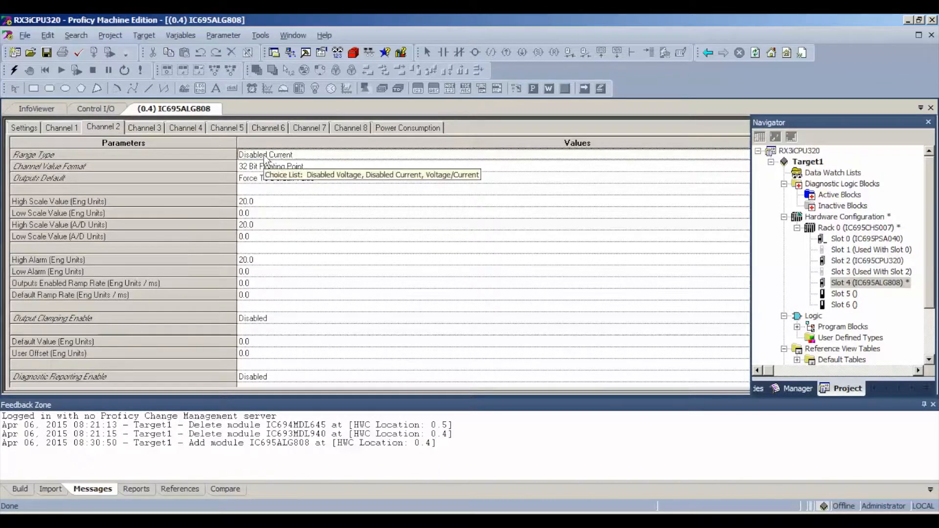
Step: Set Channels 2 and 4 to Voltage/Current range type with 16 Bit Integer values
click(266, 155)
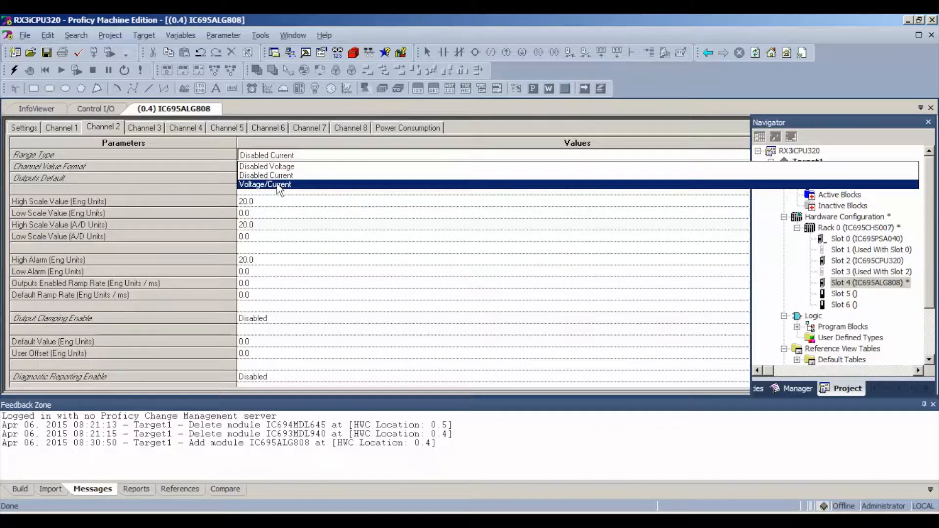
click(264, 184)
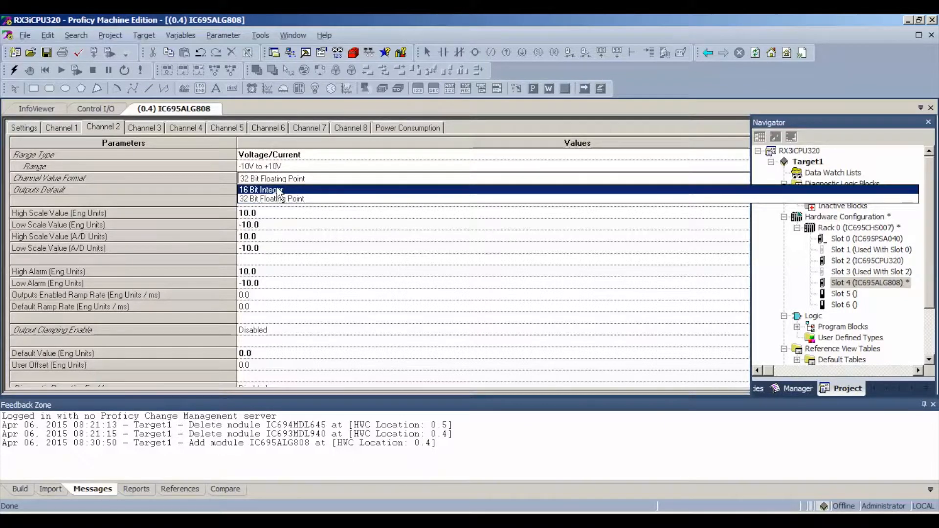
click(145, 127)
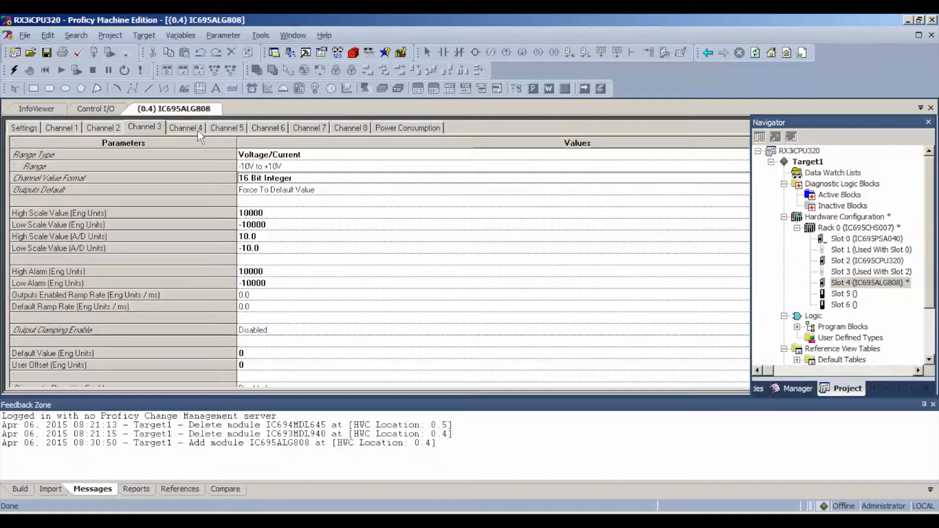
click(186, 127)
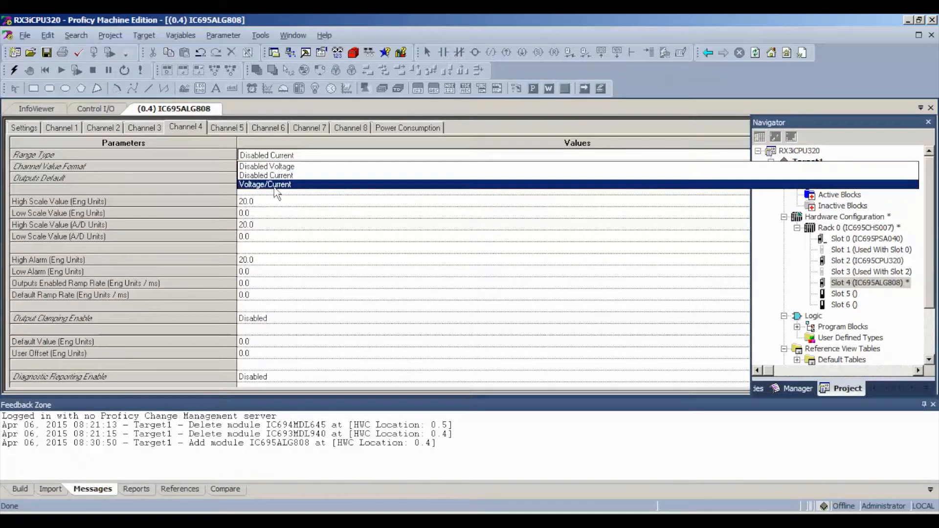
click(264, 184)
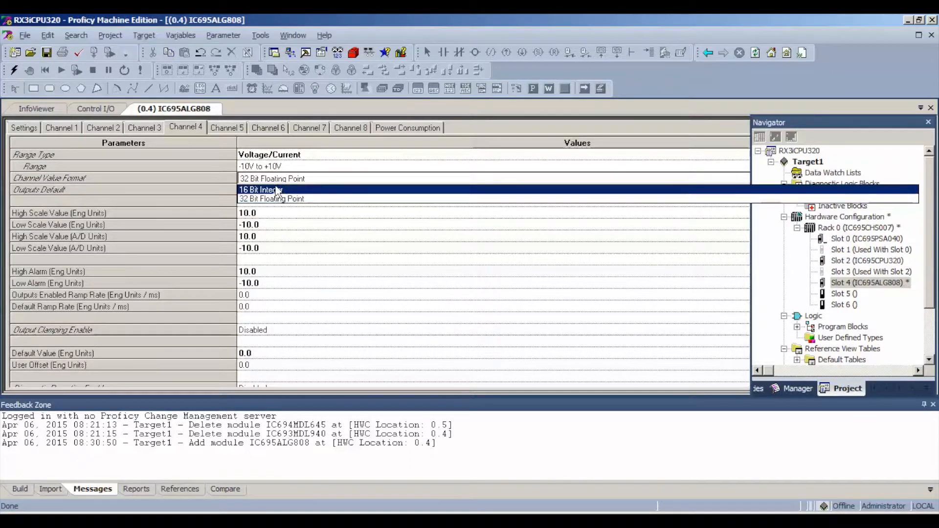
click(227, 127)
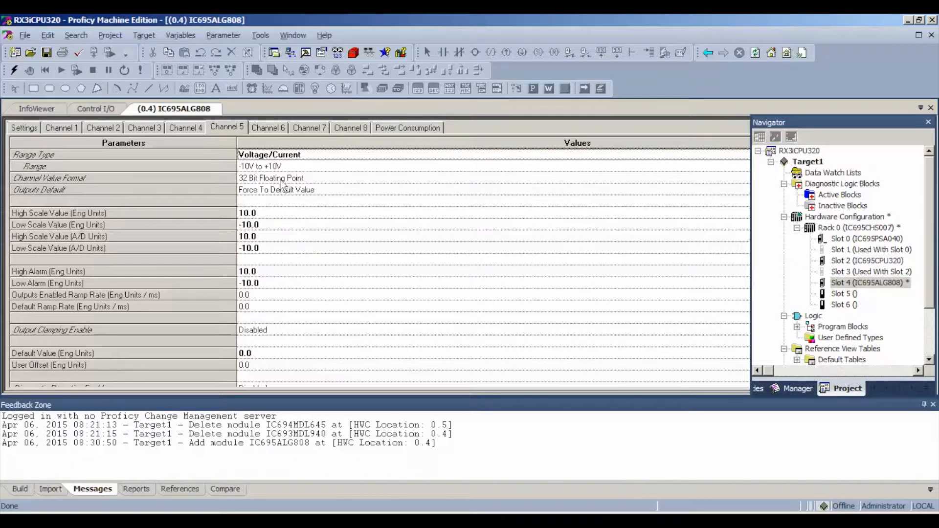
Step: Set Channels 6 and 8 to Voltage/Current range type with 16 Bit Integer values
click(268, 127)
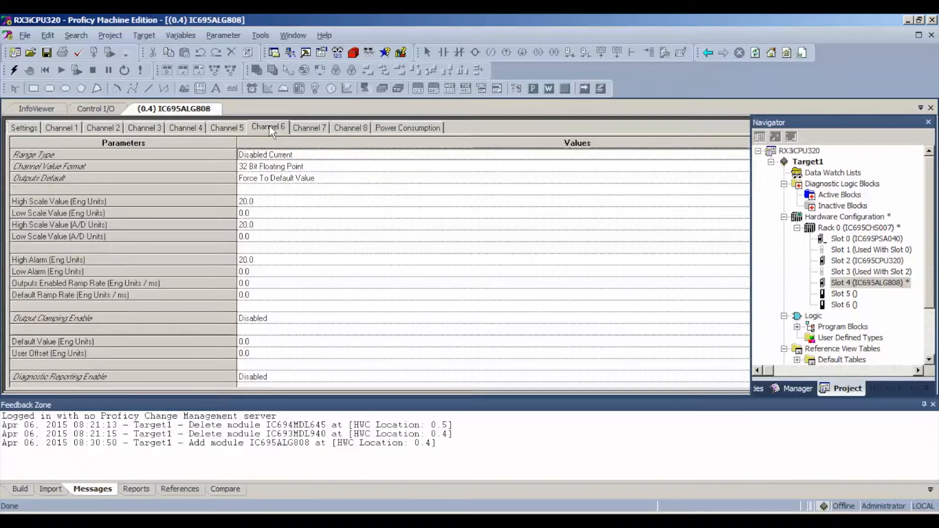
click(265, 155)
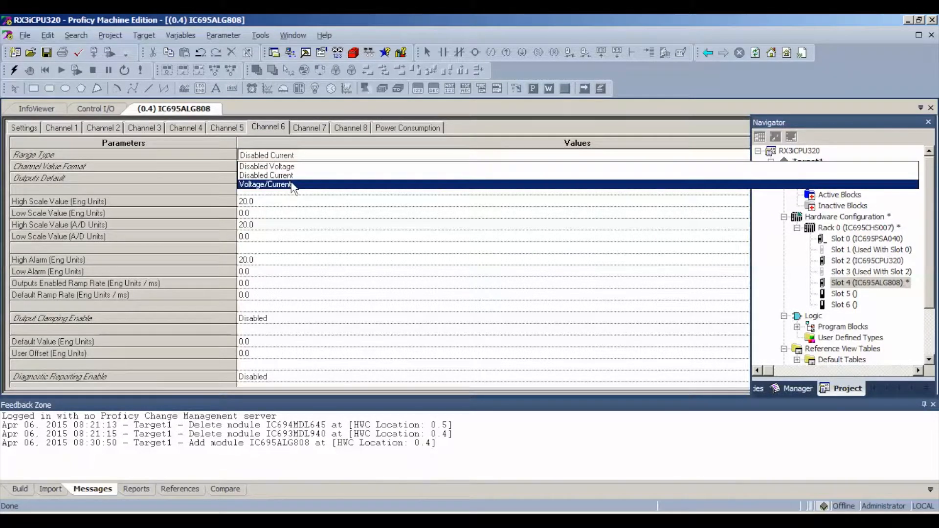
click(265, 184)
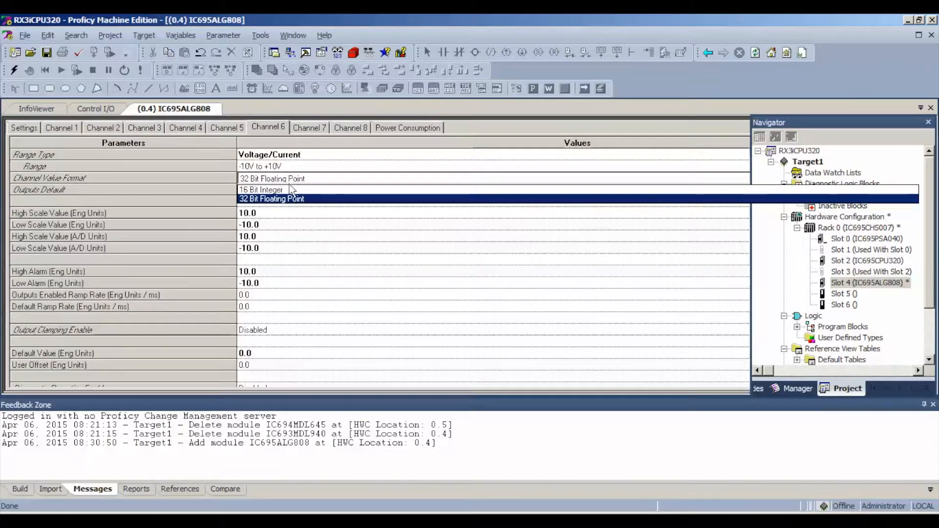
click(309, 127)
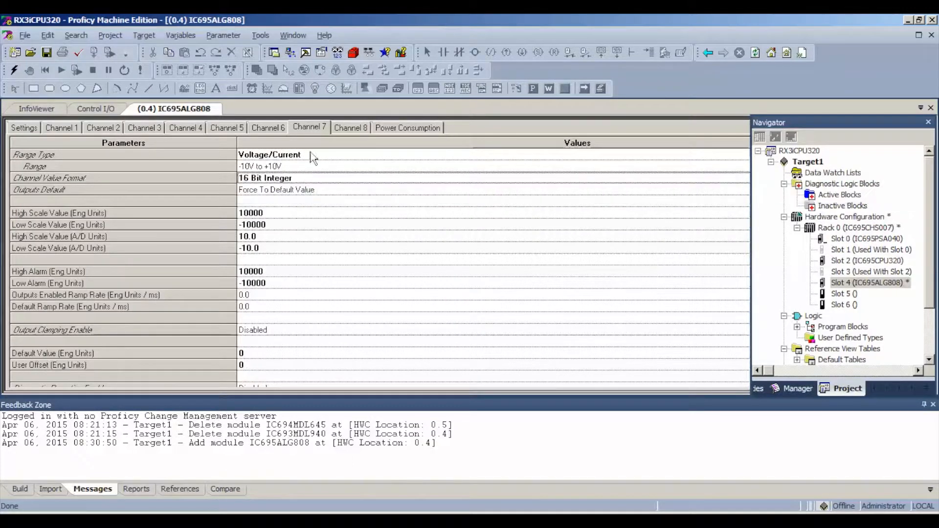
mouse_move(353, 131)
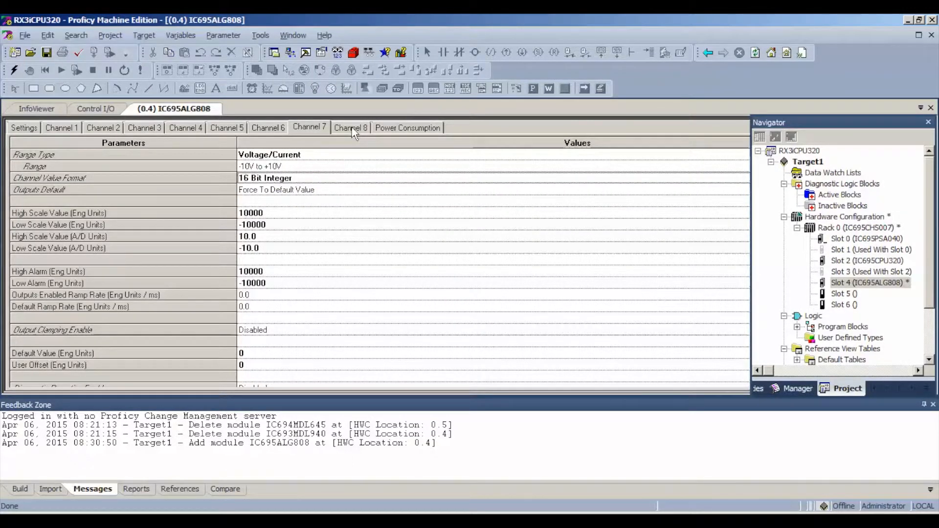
click(350, 127)
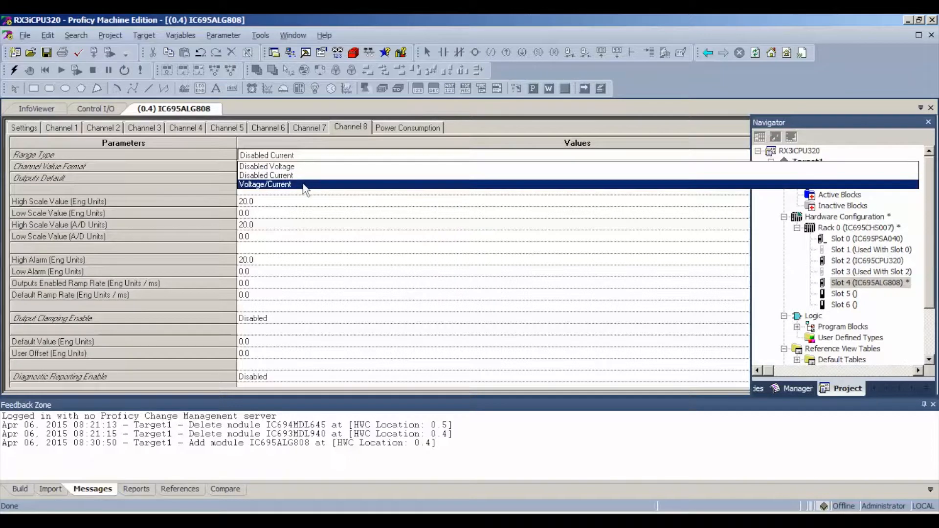
click(264, 184)
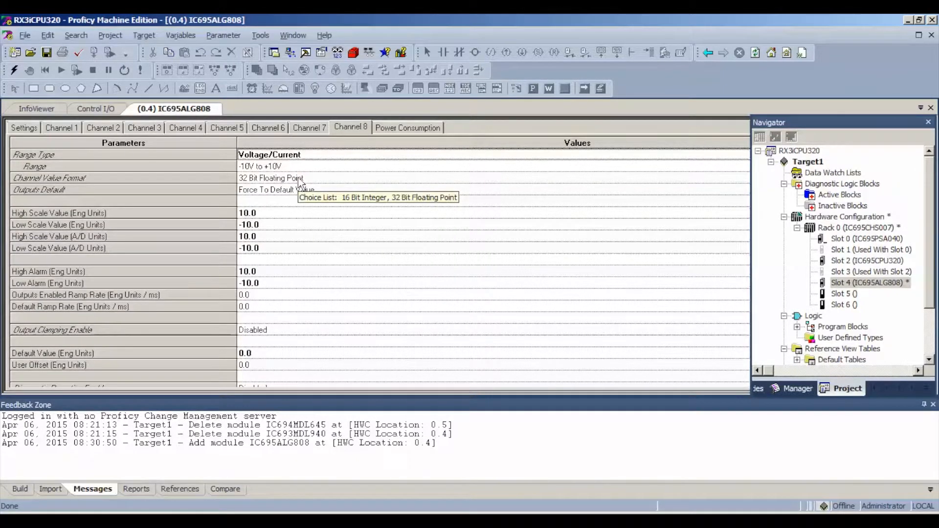
click(270, 178)
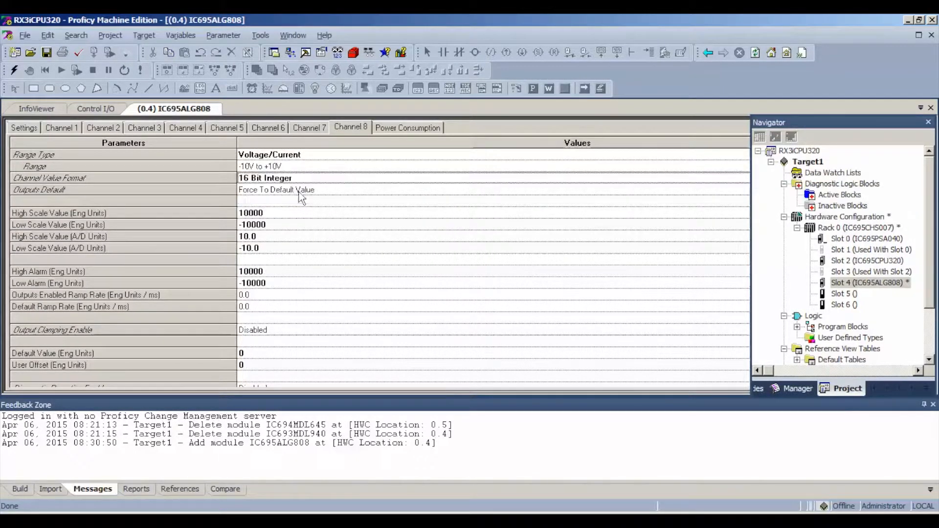
mouse_move(307, 244)
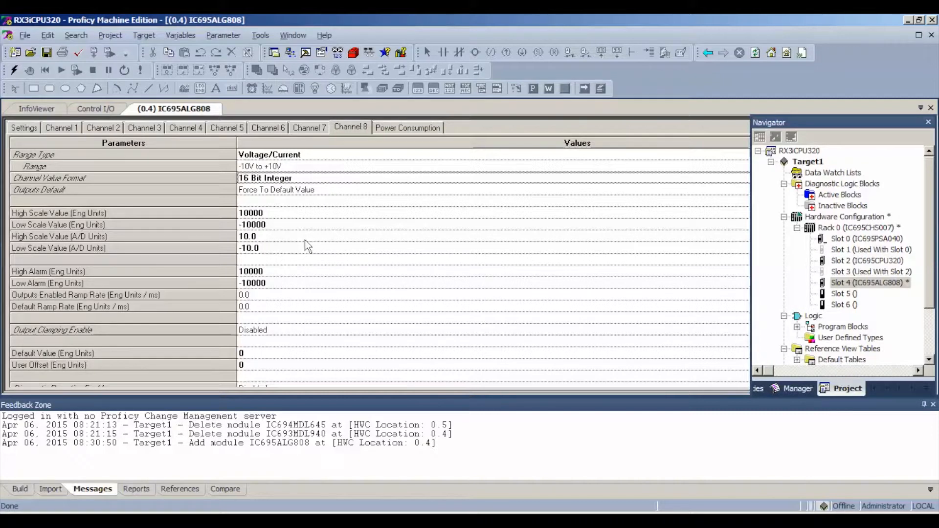
mouse_move(317, 252)
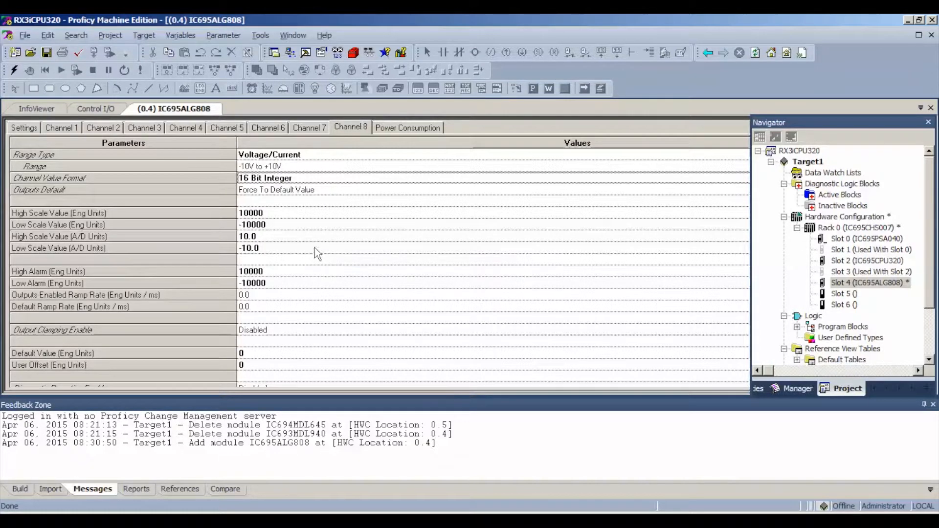
mouse_move(330, 273)
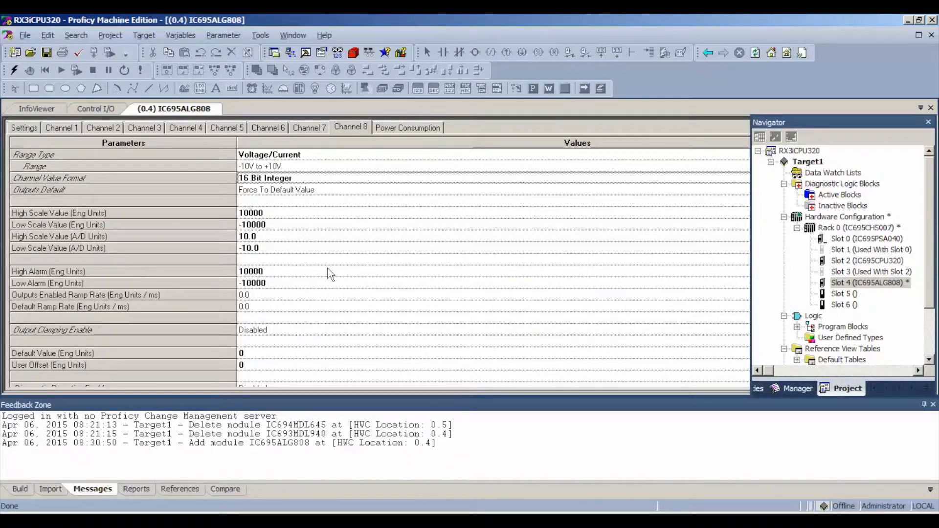
mouse_move(330, 274)
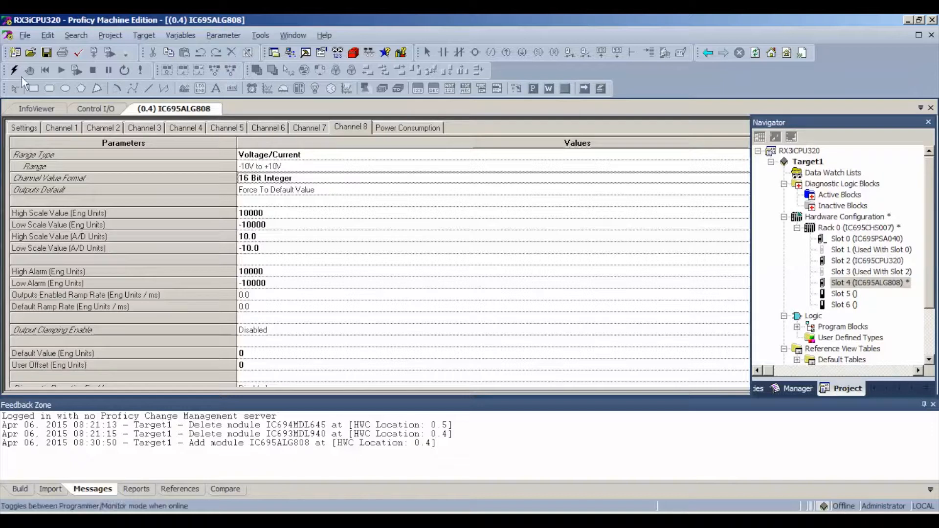
mouse_move(14, 70)
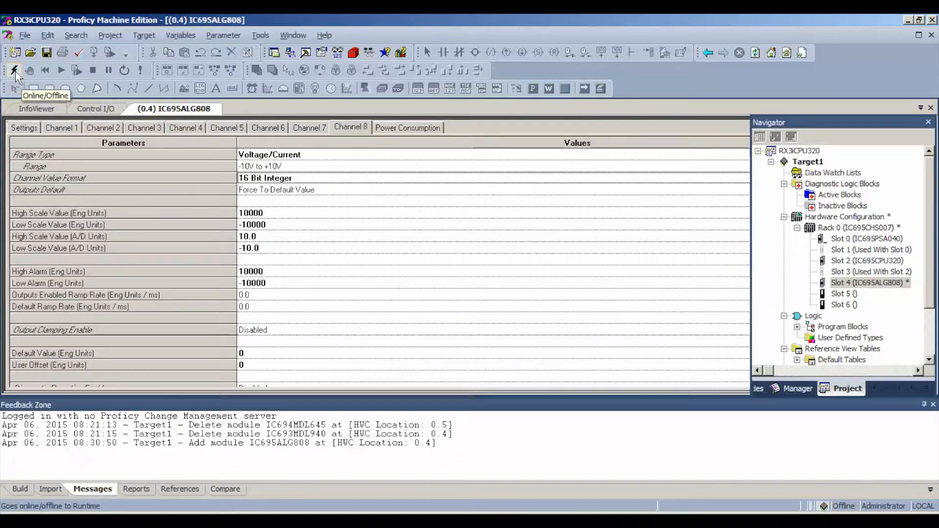
Step: Go online with the RX3i controller and switch the connection to Programmer mode
click(13, 71)
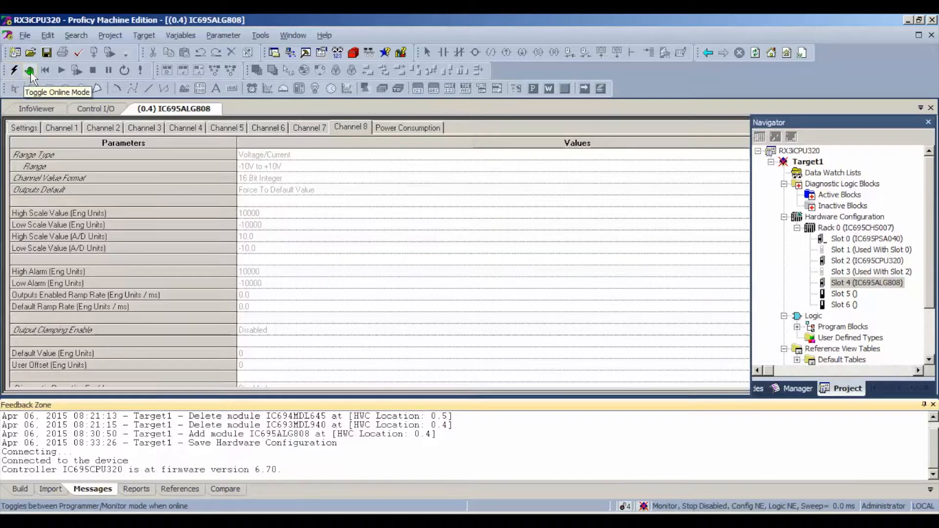
click(32, 70)
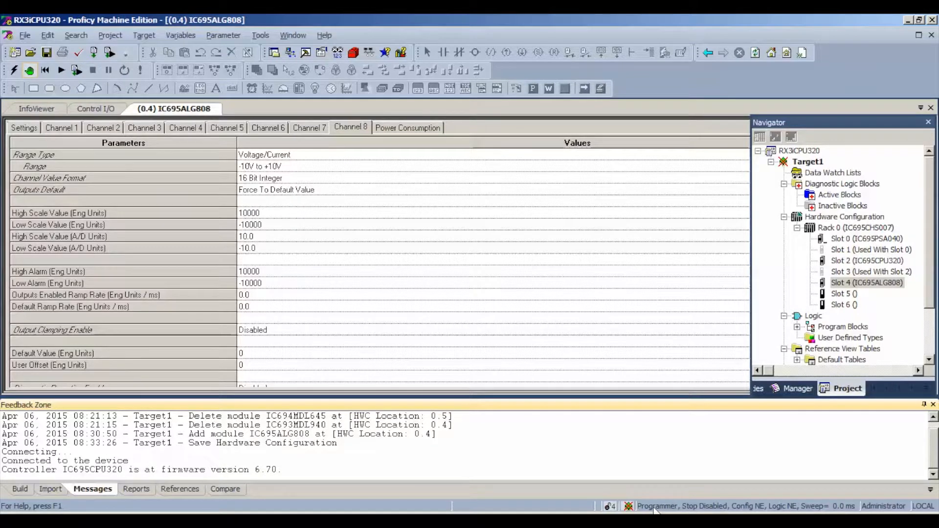
mouse_move(693, 510)
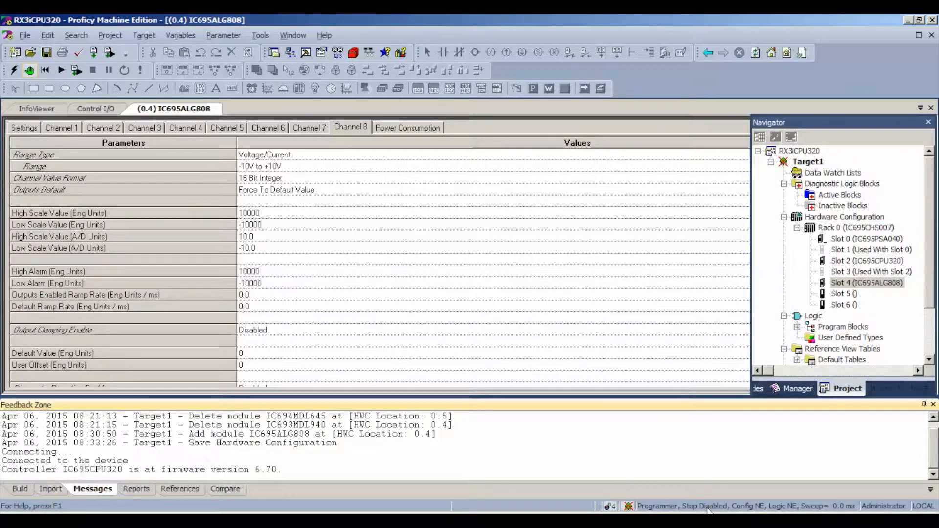
mouse_move(777, 519)
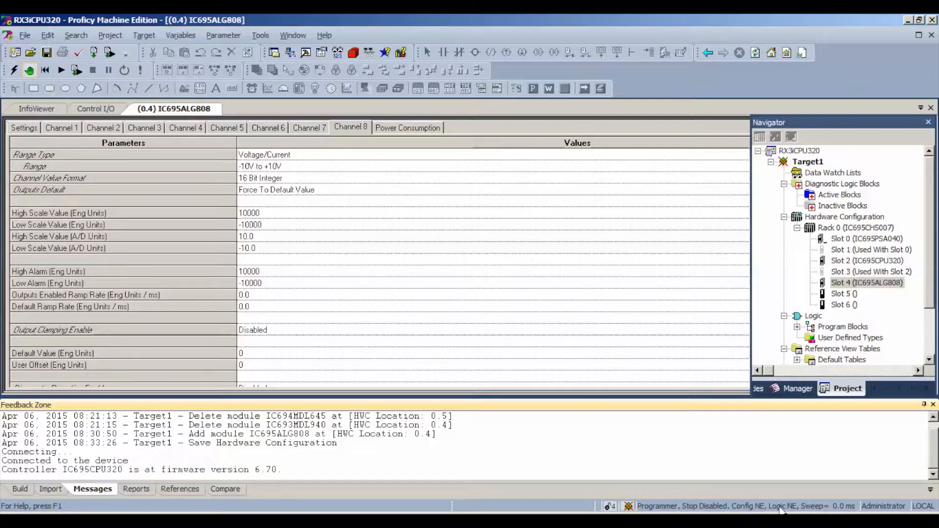
mouse_move(556, 351)
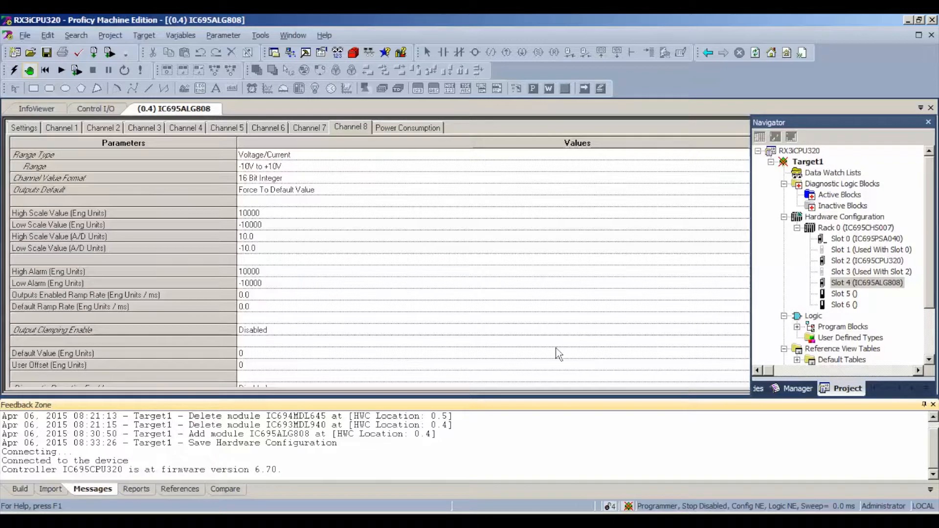
mouse_move(546, 337)
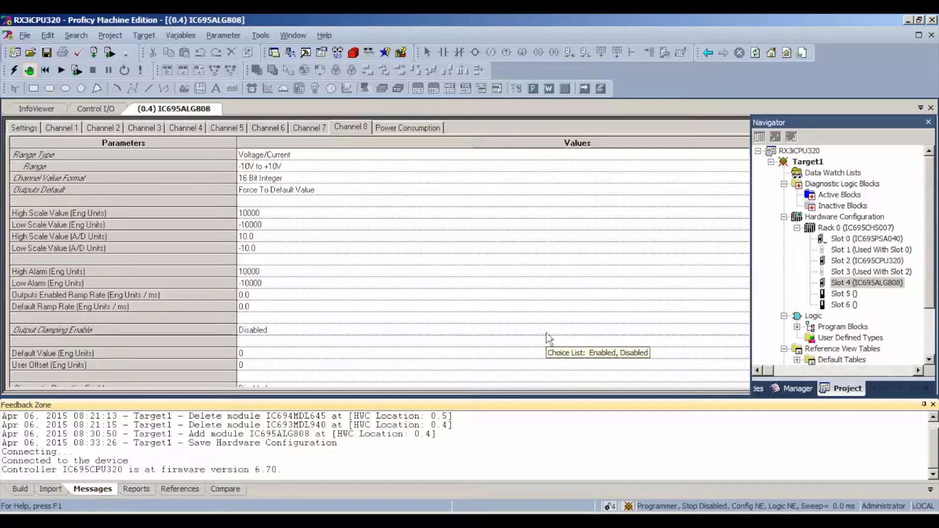
mouse_move(826, 302)
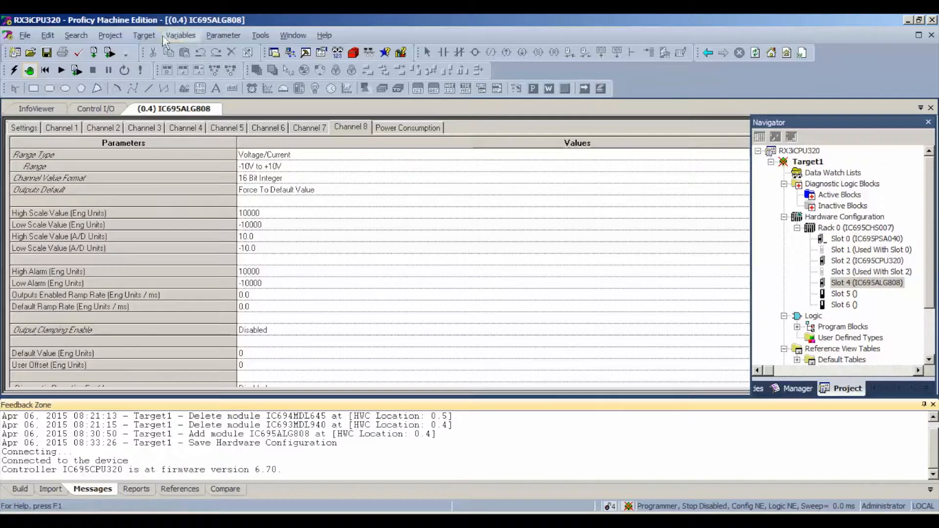
Step: Clear the Controller Fault Table and IO Fault Table from the target's memory
click(143, 35)
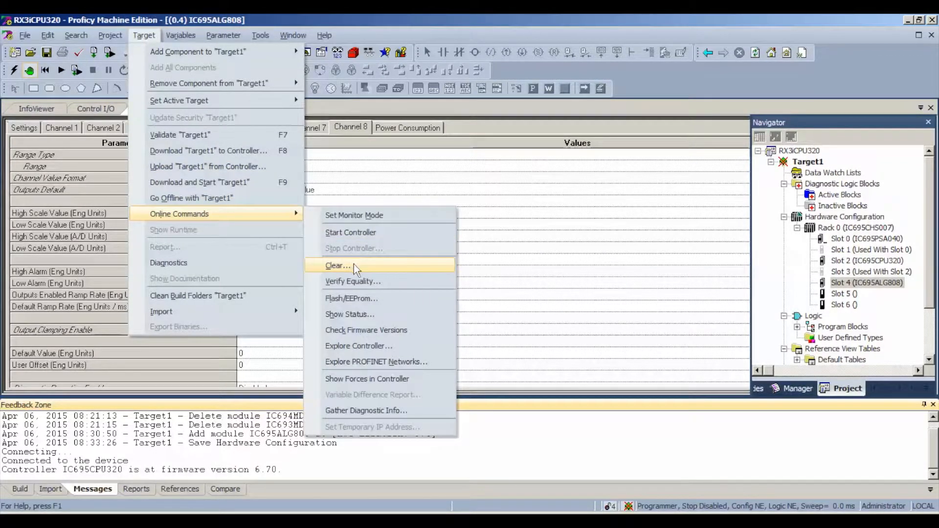
click(337, 266)
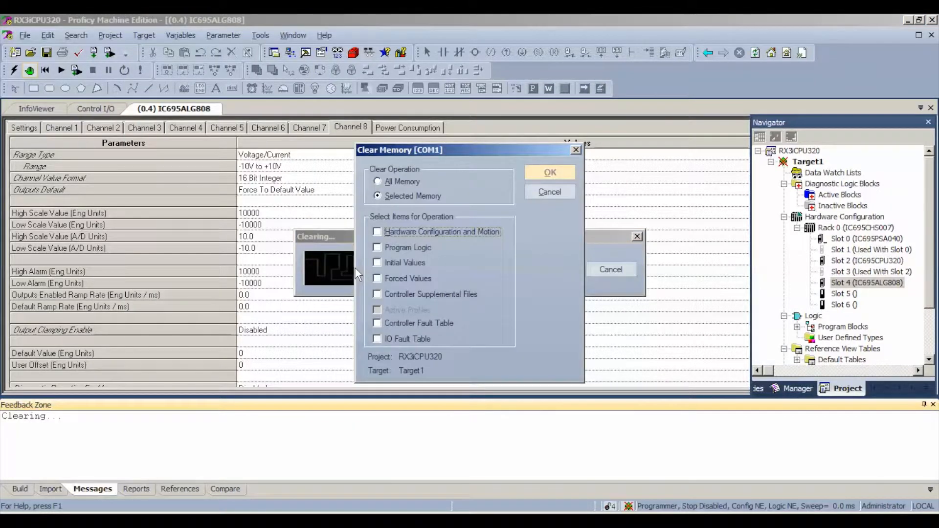
click(377, 323)
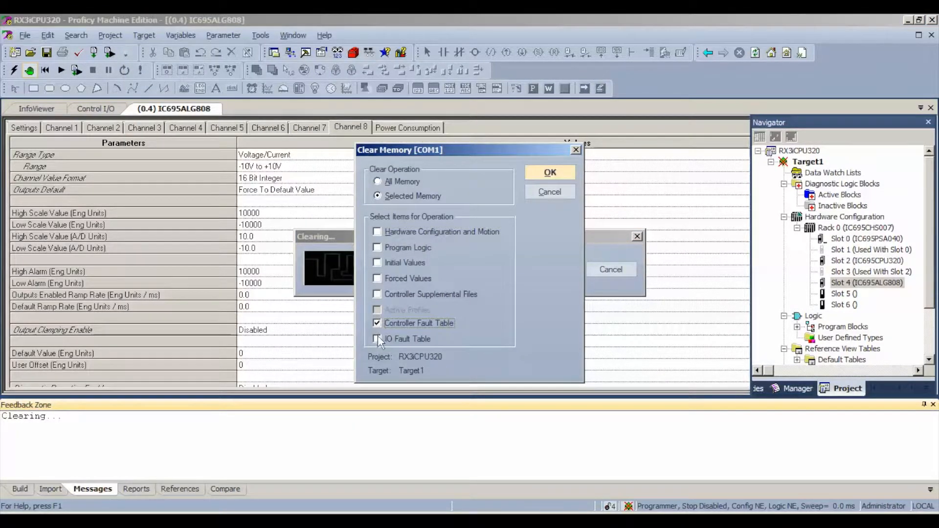
click(377, 339)
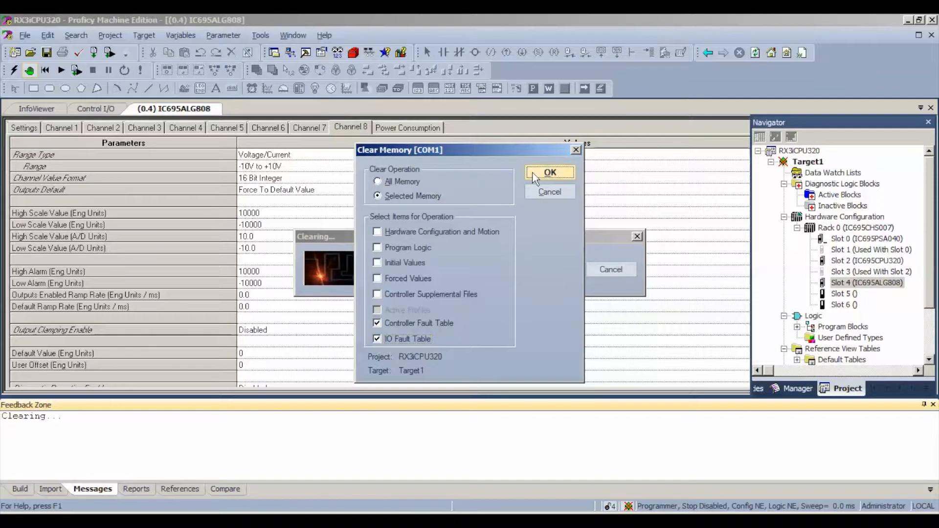
click(550, 172)
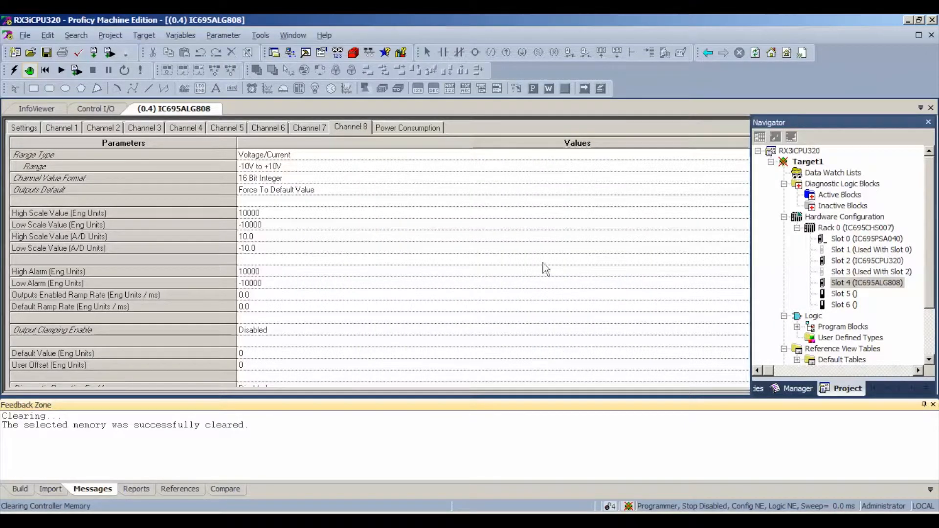
mouse_move(73, 70)
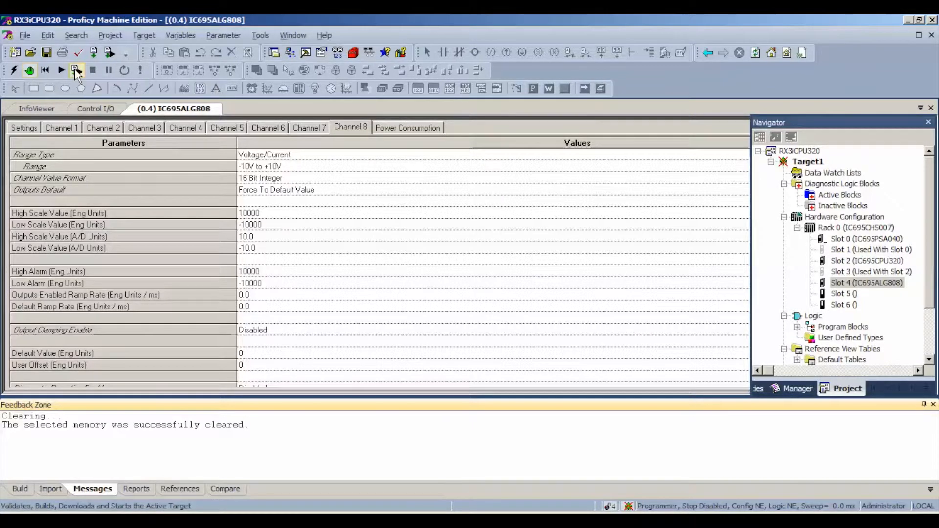
Step: Validate, build and download the hardware configuration and logic to the controller
click(75, 69)
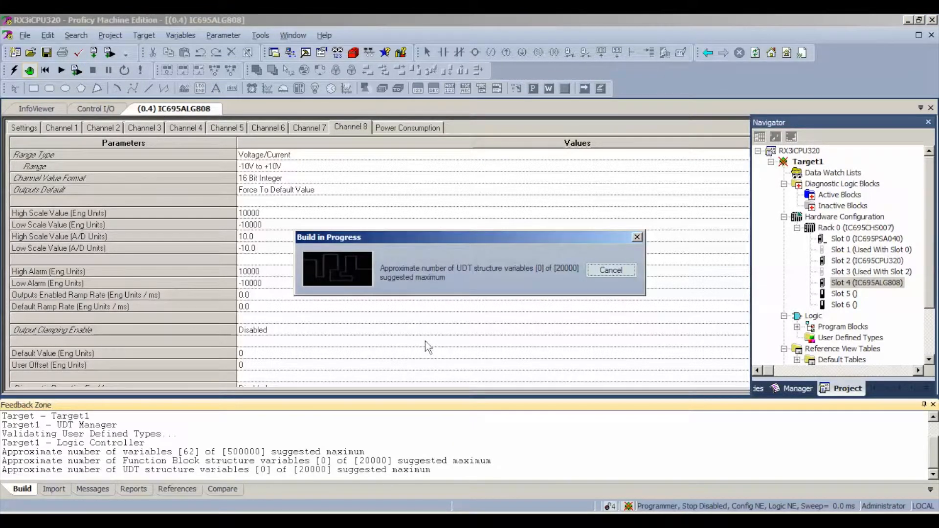
mouse_move(442, 285)
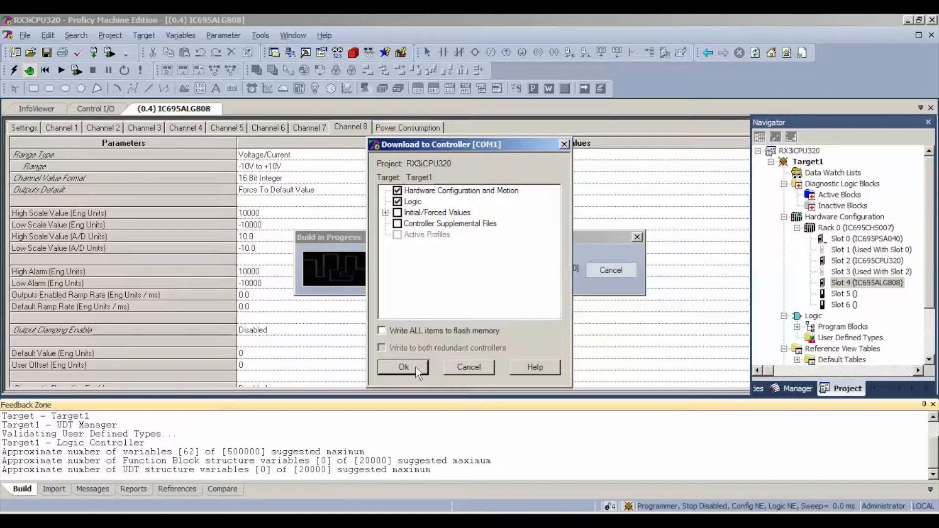
click(404, 367)
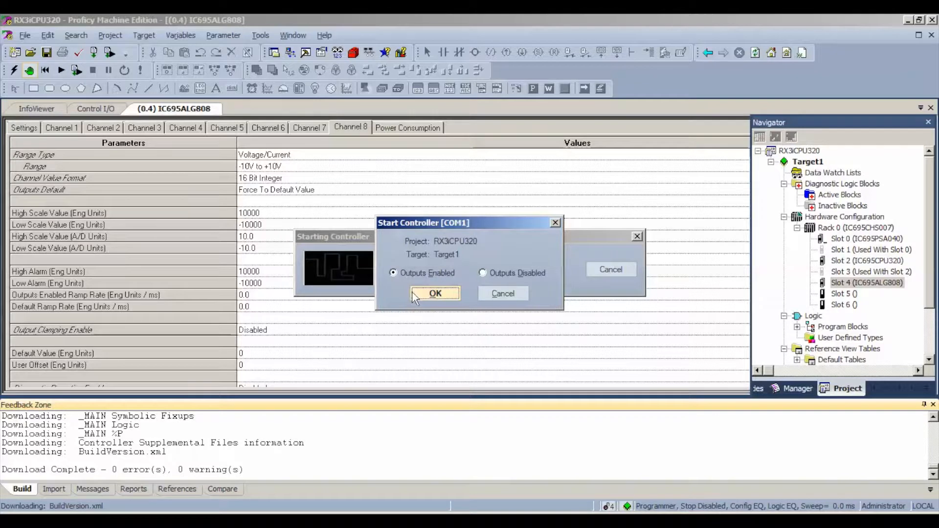
Step: Start the RX3i controller in Run mode with Outputs Enabled
click(434, 294)
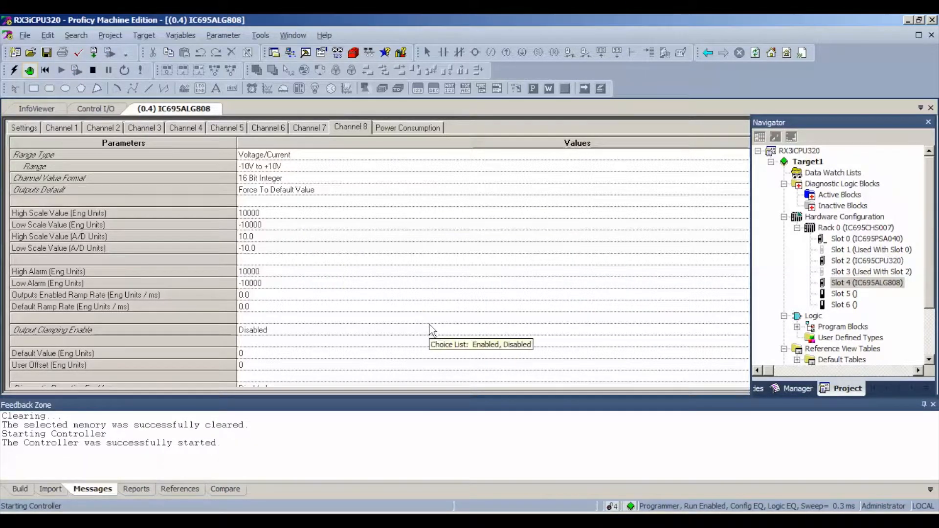
mouse_move(428, 340)
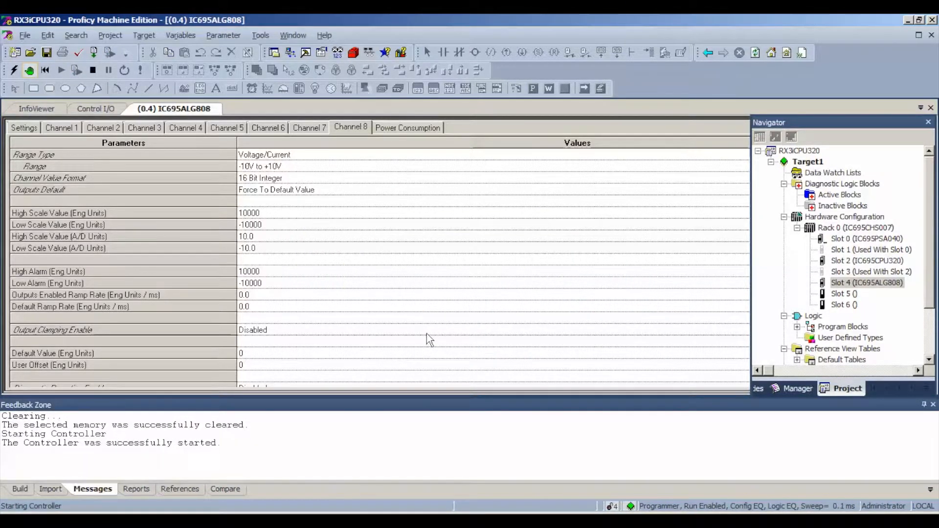
mouse_move(424, 323)
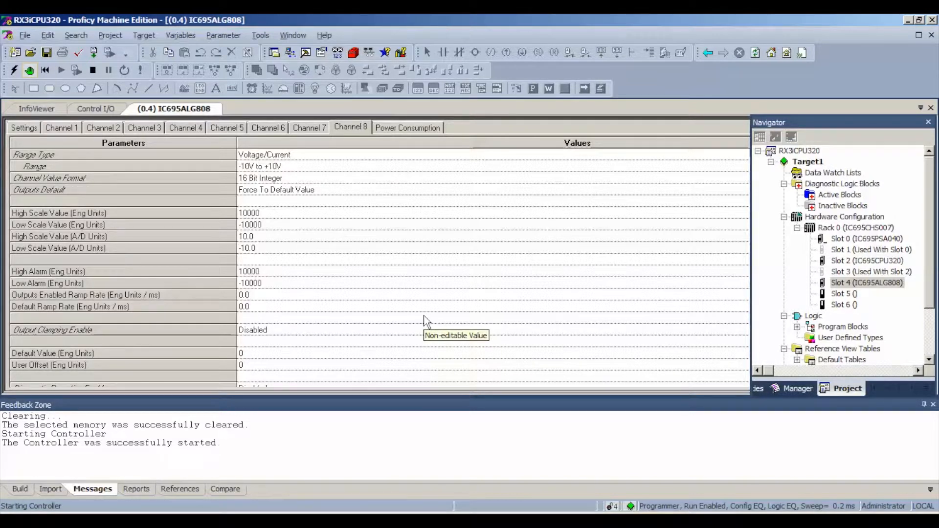
mouse_move(441, 300)
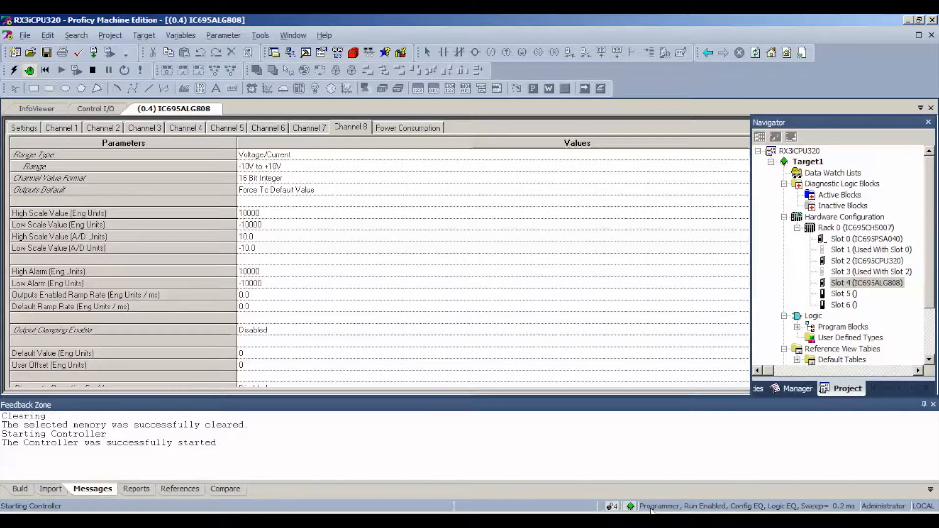
mouse_move(690, 511)
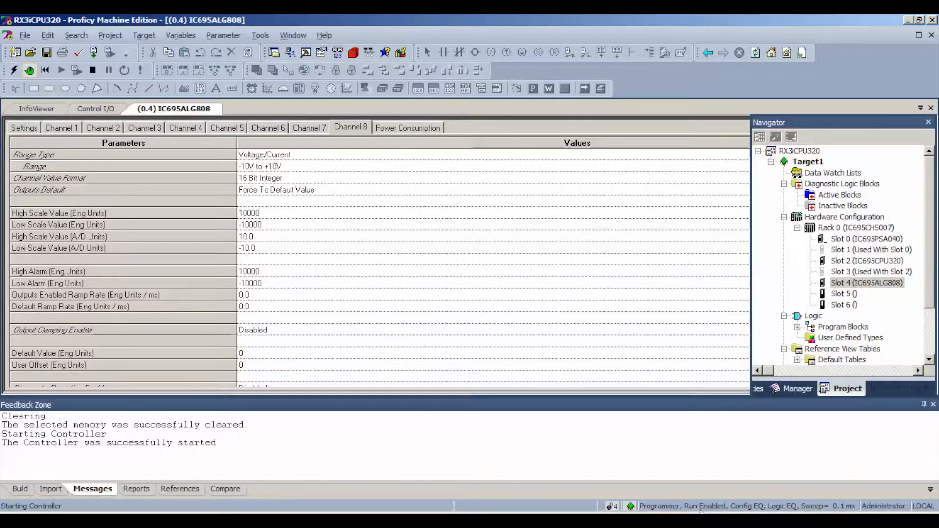
mouse_move(550, 458)
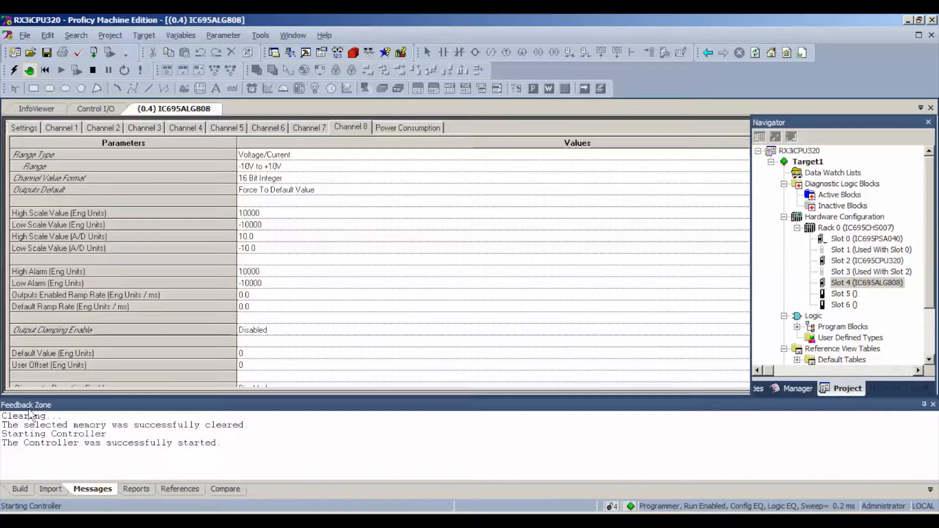
mouse_move(154, 467)
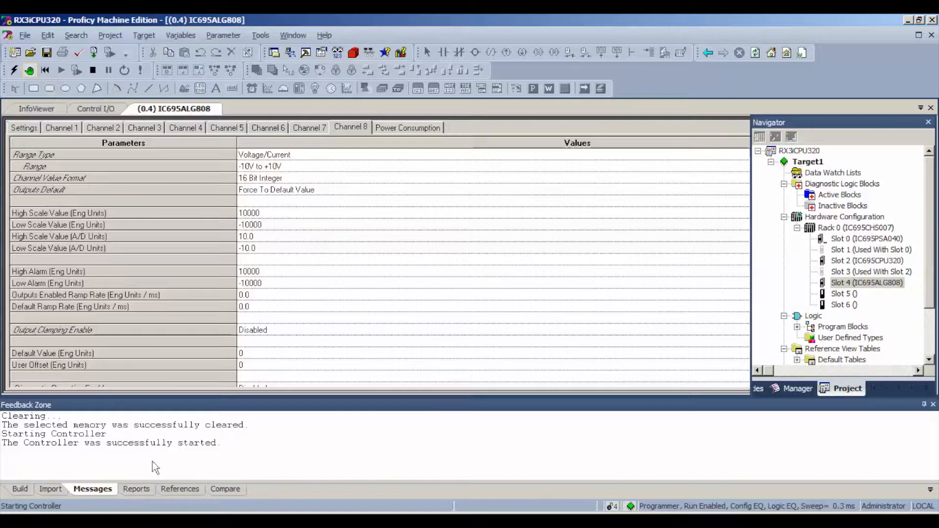
mouse_move(454, 471)
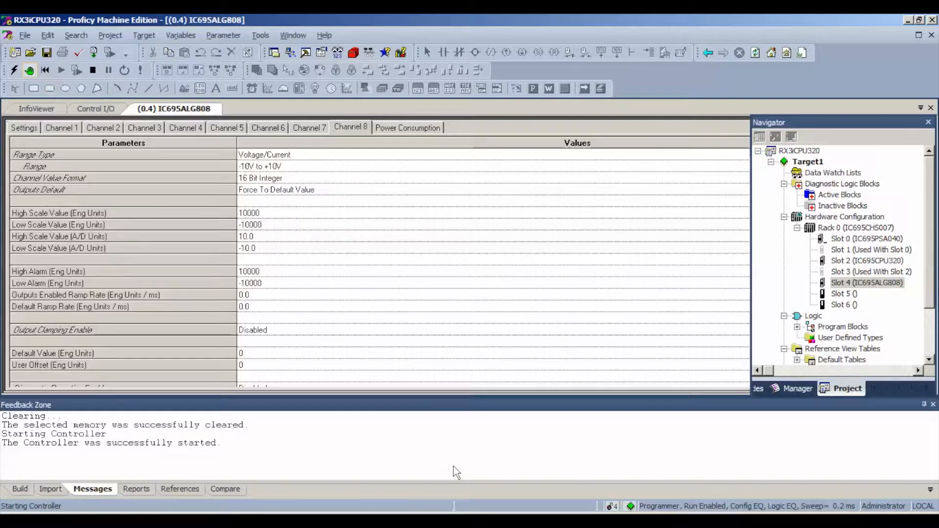
mouse_move(470, 462)
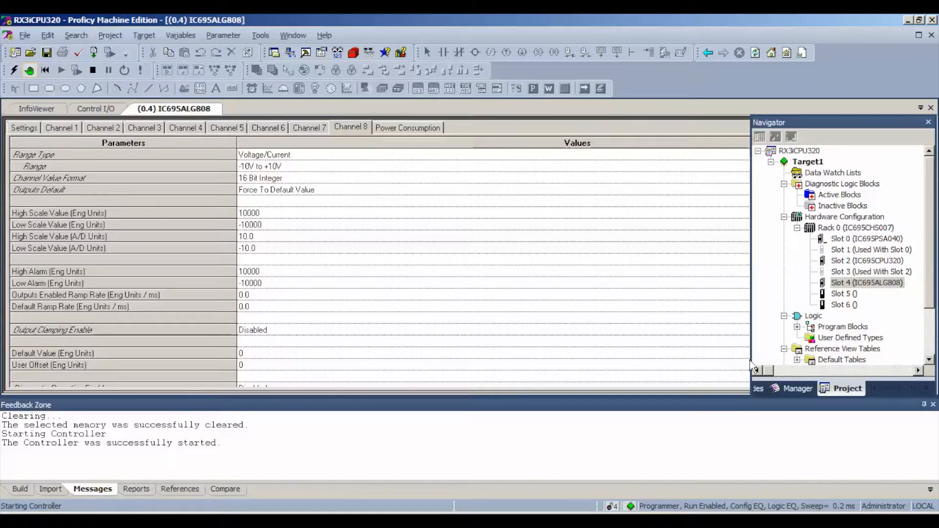
Step: Open the %AQ - Analog Output reference table and write 10000 to %AQ0001
scroll(down, 3)
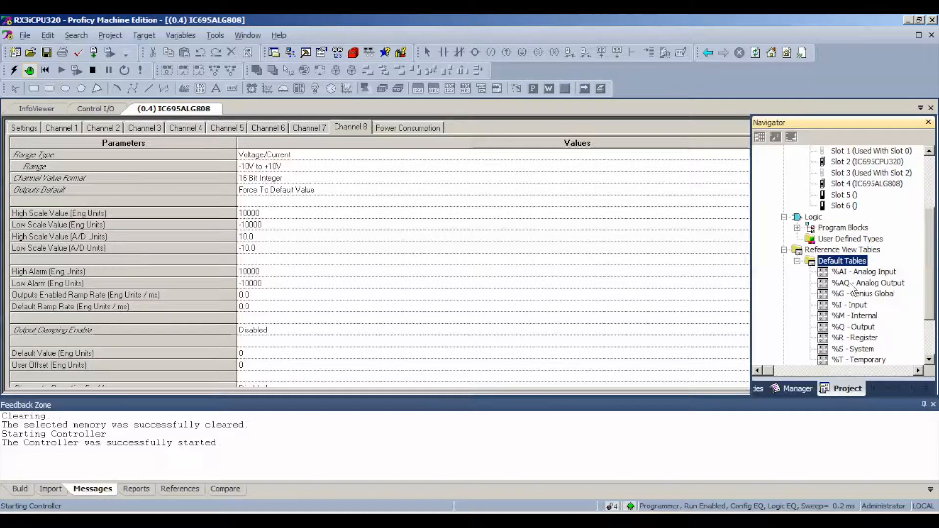
double_click(869, 283)
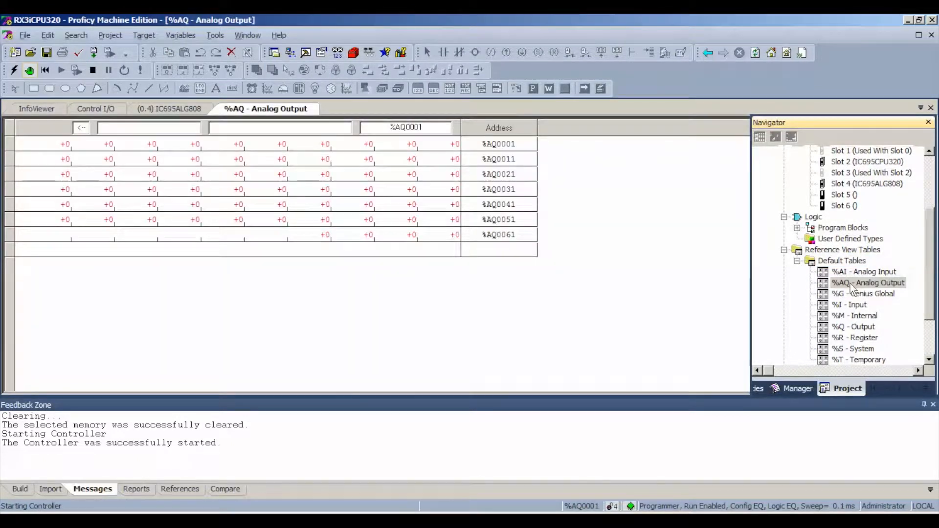
mouse_move(454, 152)
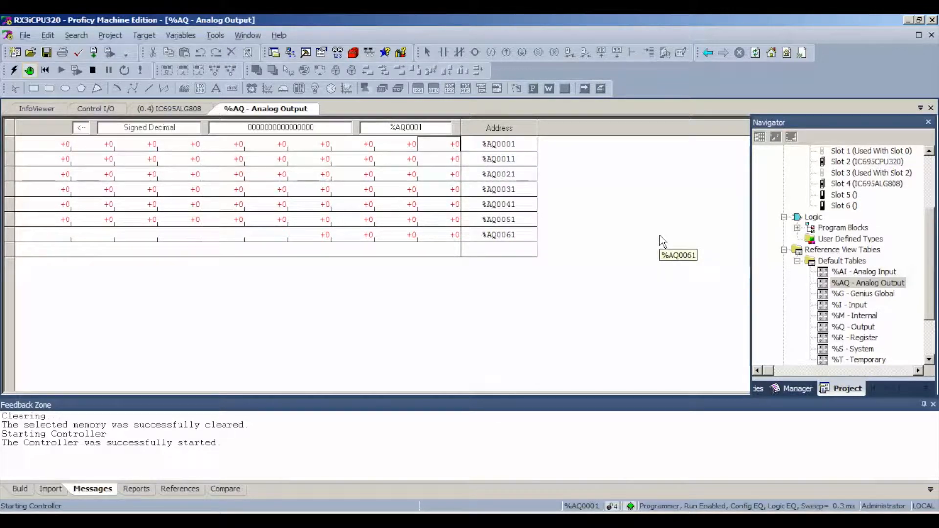
text(10)
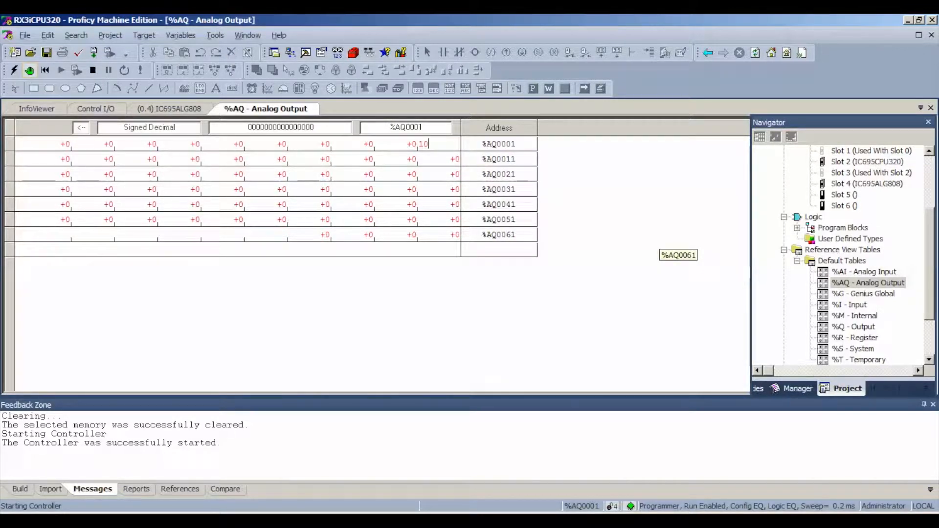
text(000)
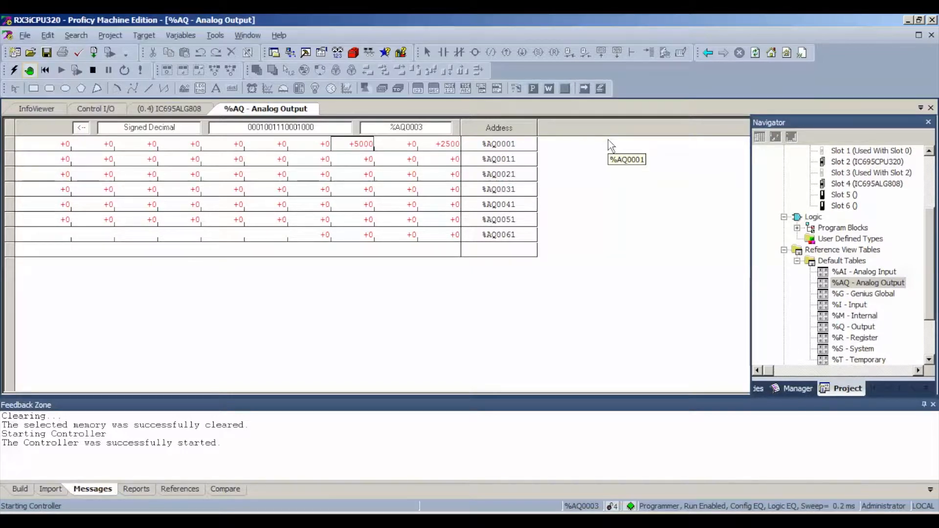
mouse_move(363, 150)
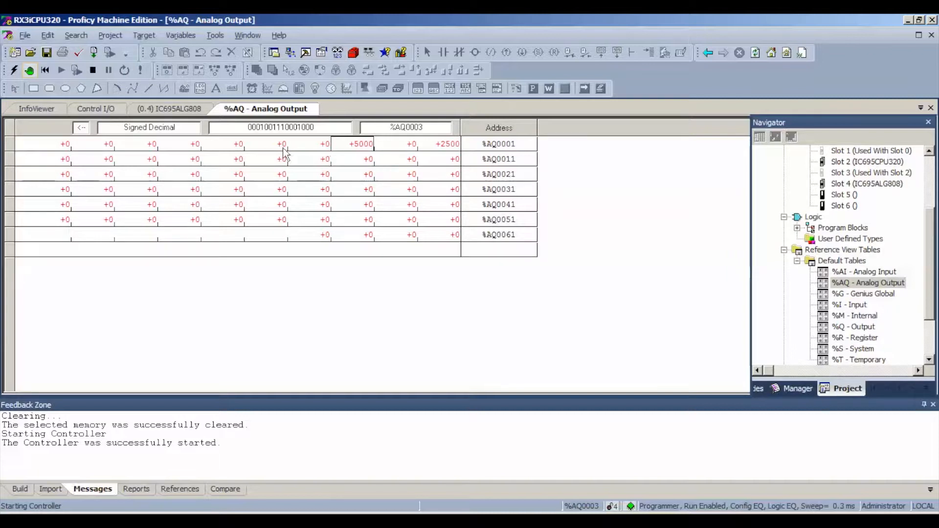
mouse_move(283, 151)
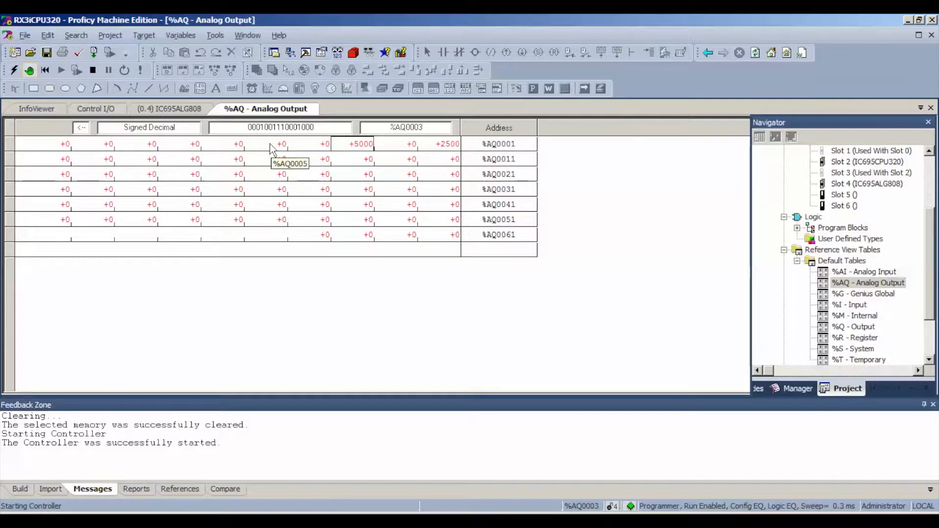
mouse_move(189, 152)
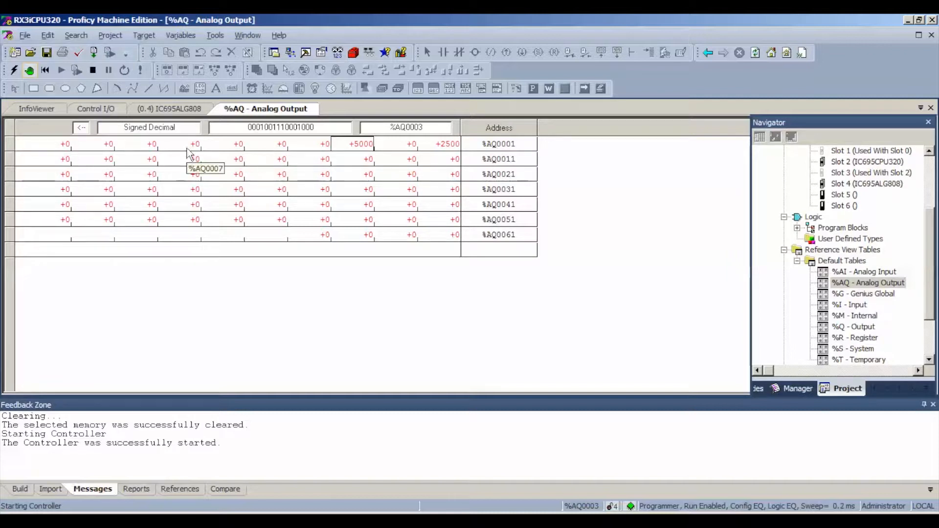
mouse_move(190, 155)
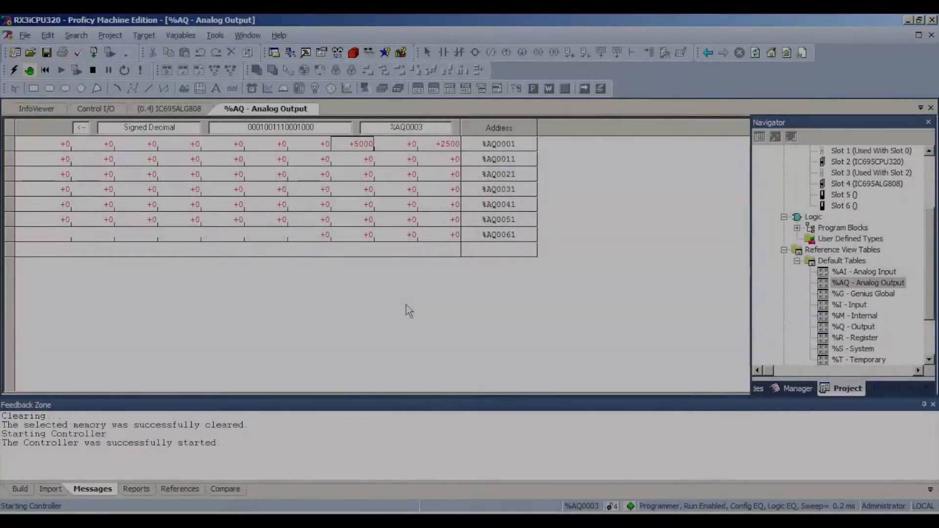
mouse_move(428, 302)
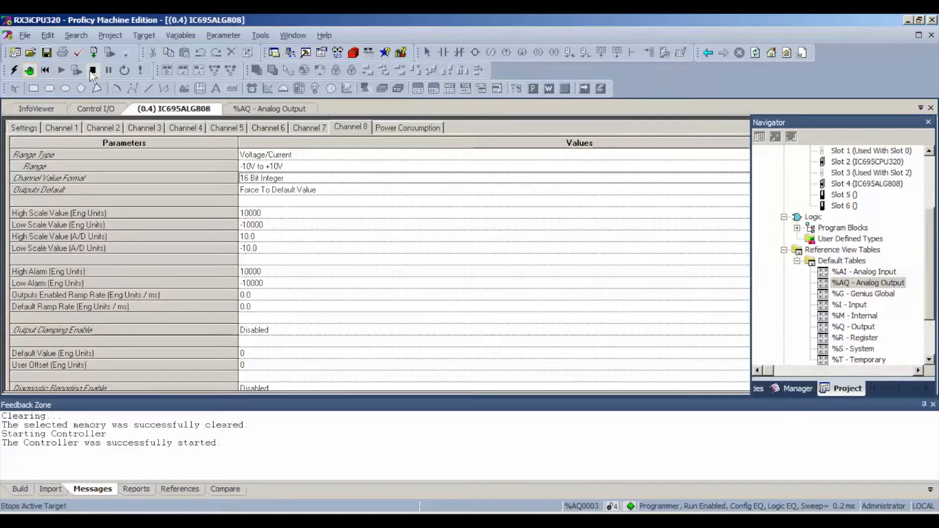
Step: Stop the controller and set Channel 1's range to 0mA to 20mA
click(92, 71)
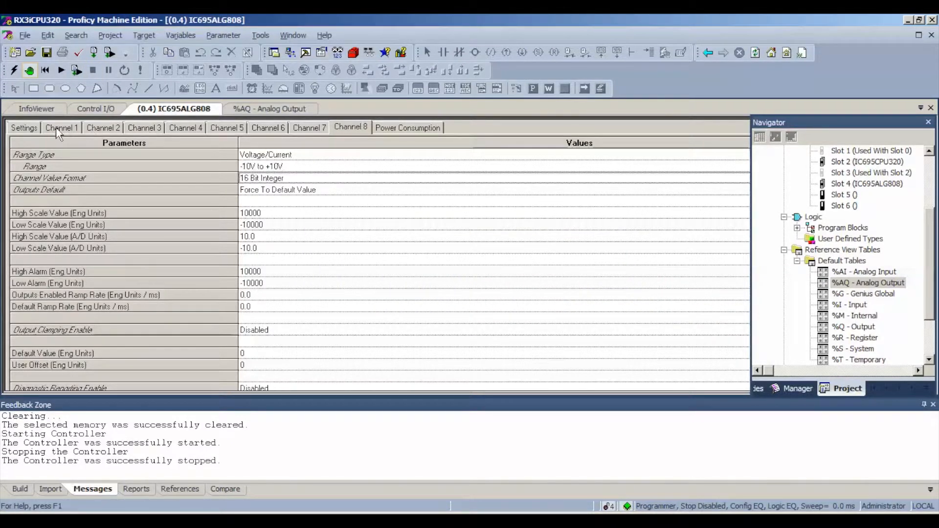
click(61, 127)
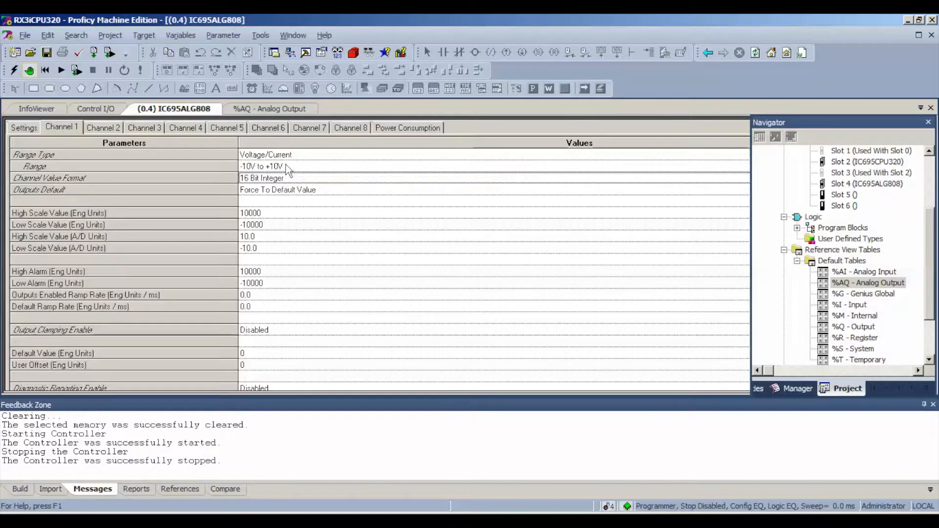
click(284, 167)
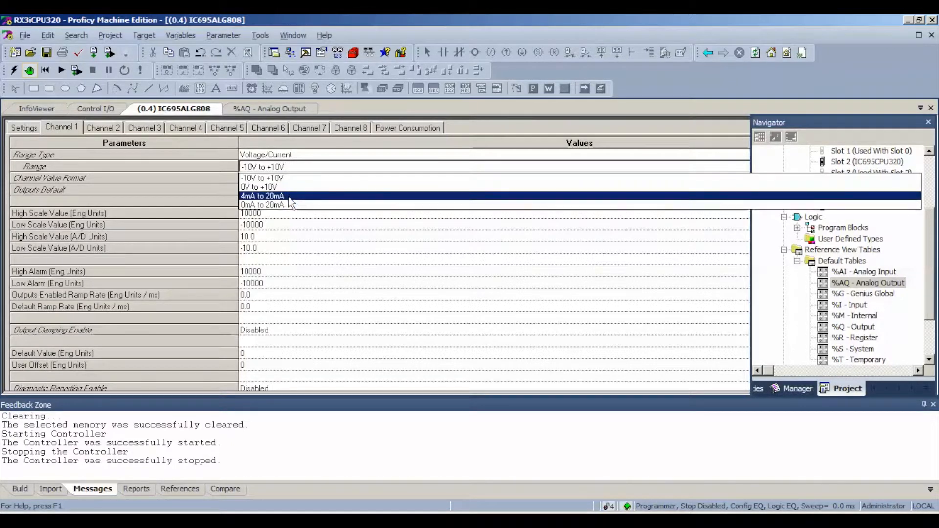
click(263, 204)
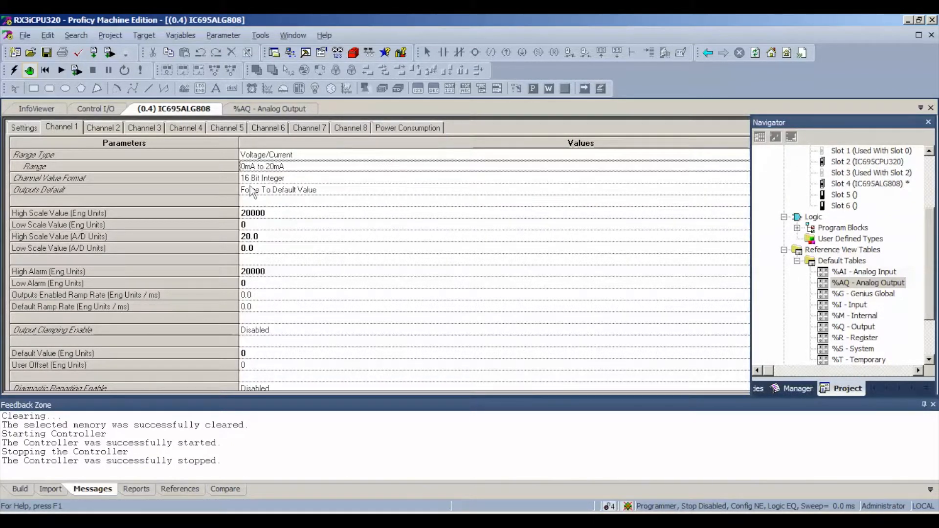
click(104, 127)
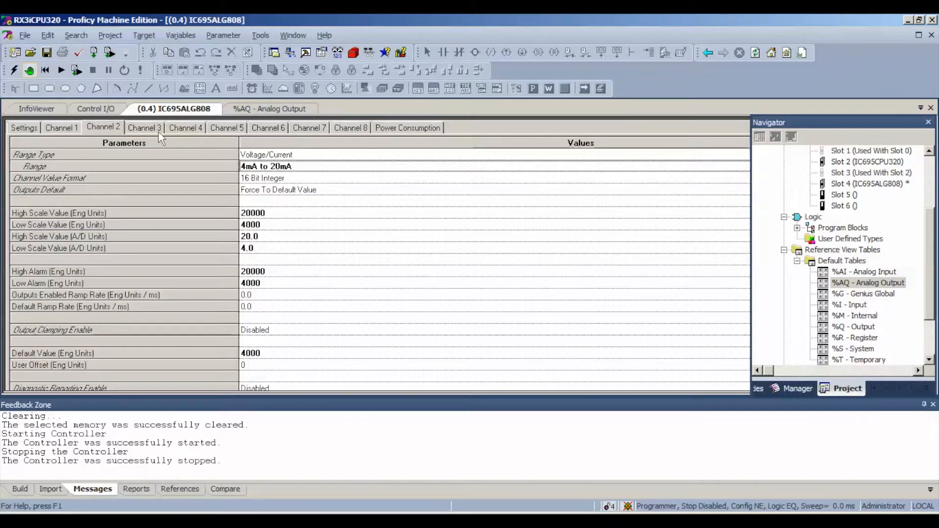
Step: Set Channels 3 and 4 to 0mA to 20mA range and review Channels 2 and 1
click(144, 127)
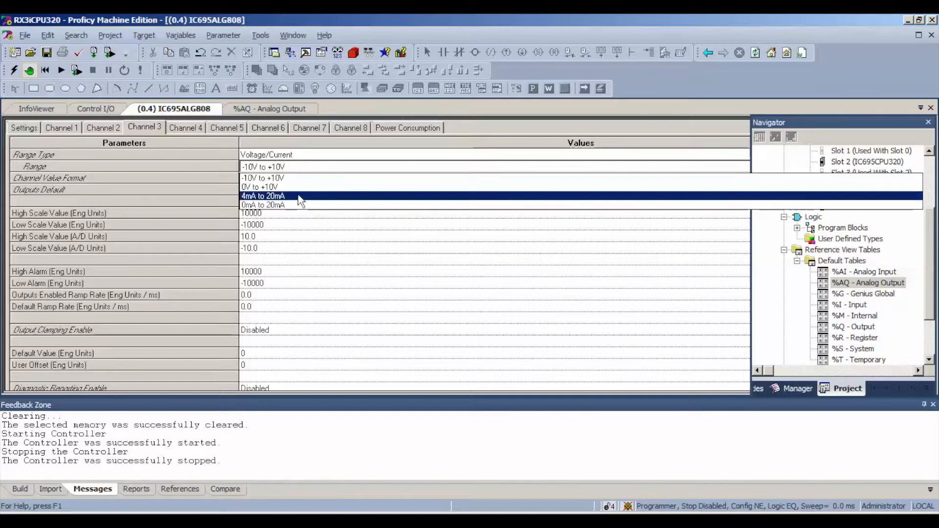
click(262, 205)
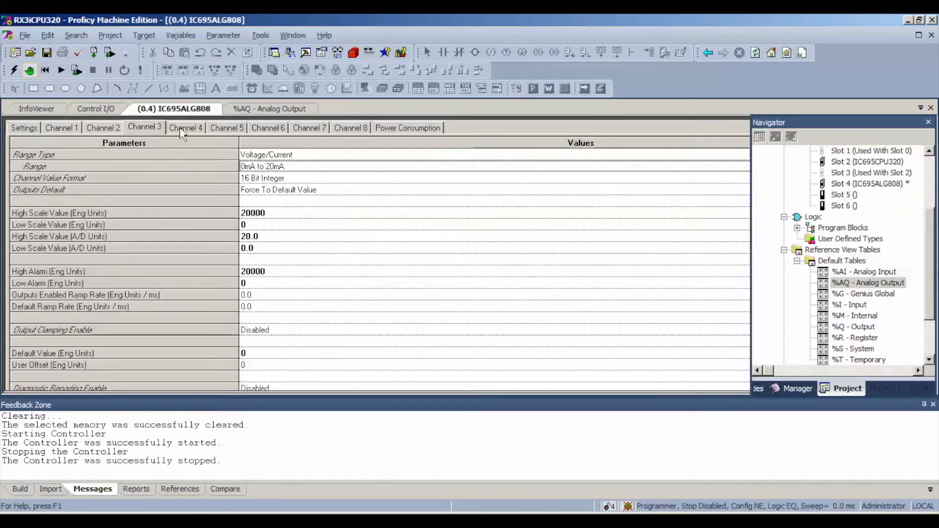
click(186, 127)
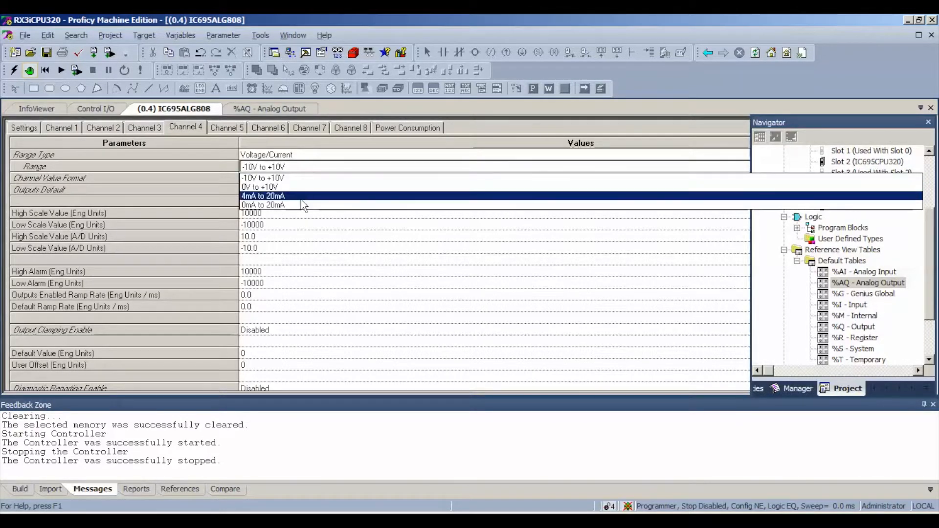
click(264, 205)
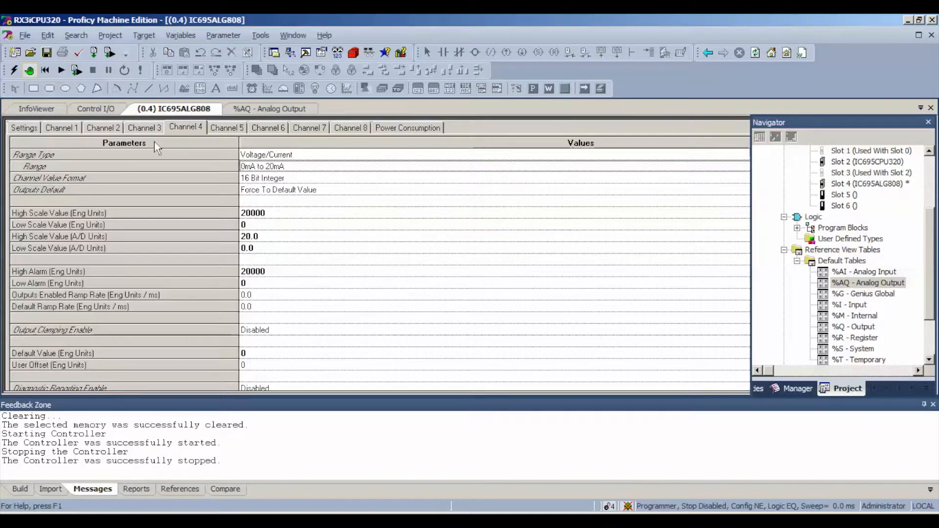
click(103, 127)
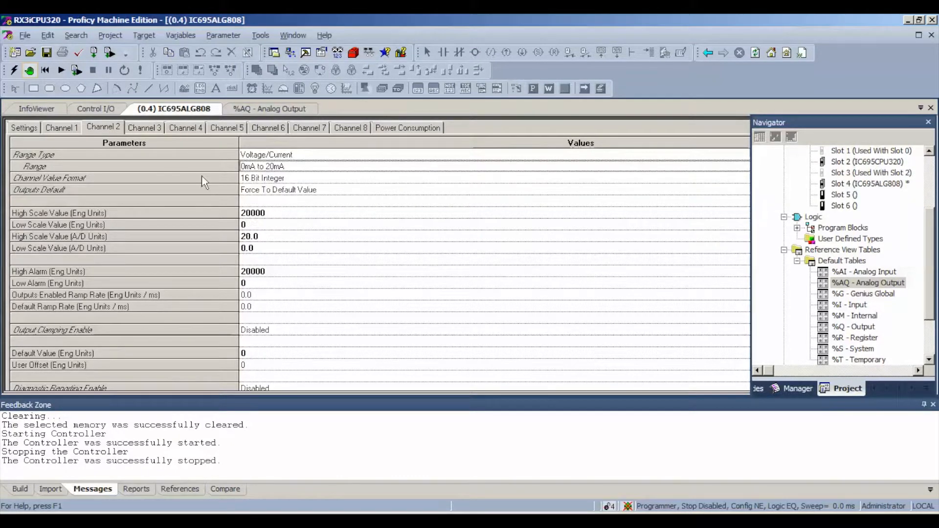
click(62, 127)
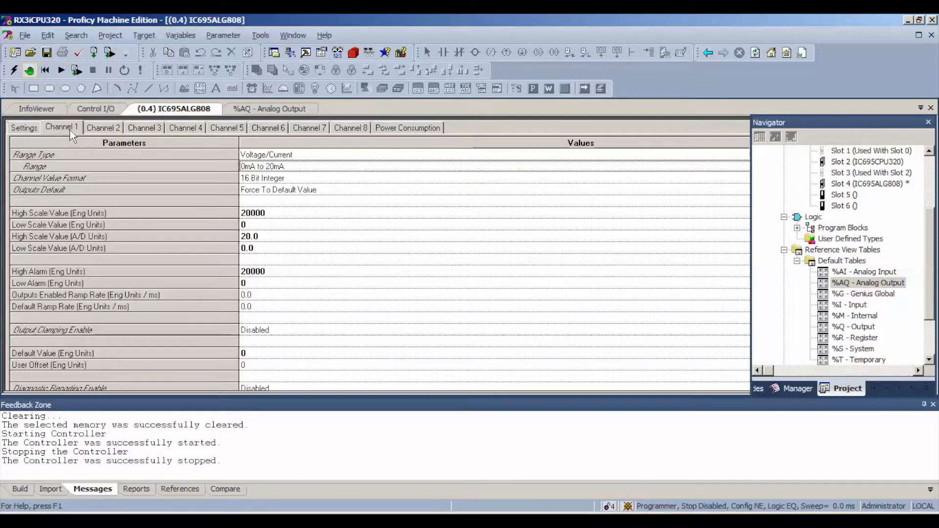
Step: Clear controller memory with Controller Fault Table and IO Fault Table selected, confirming the prompt
click(143, 35)
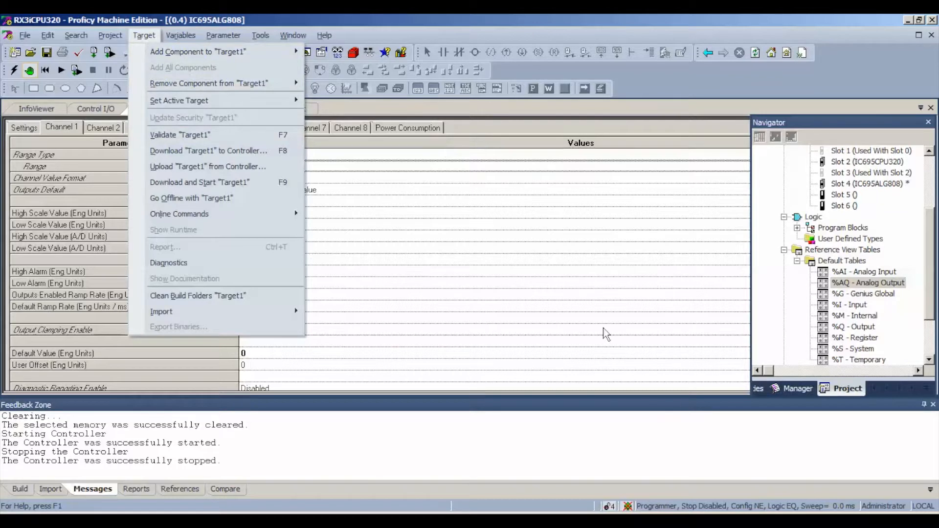
mouse_move(687, 509)
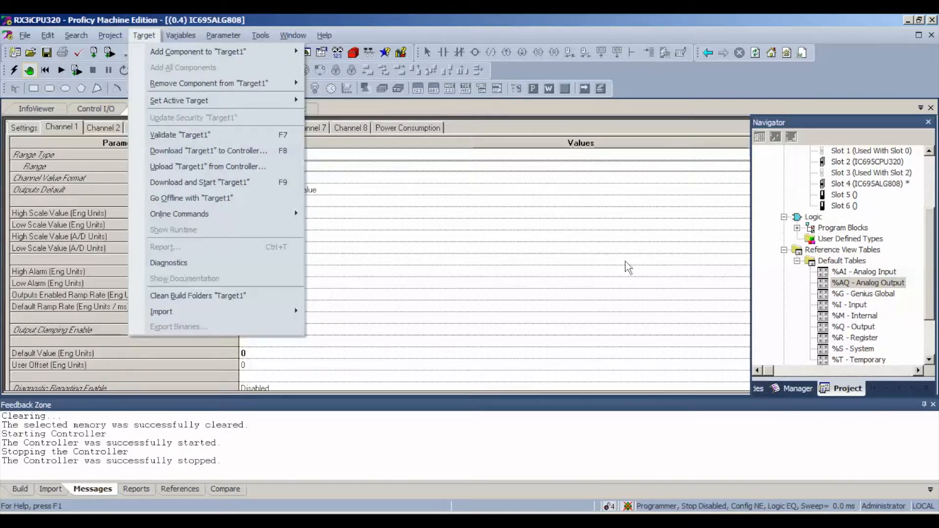
mouse_move(611, 252)
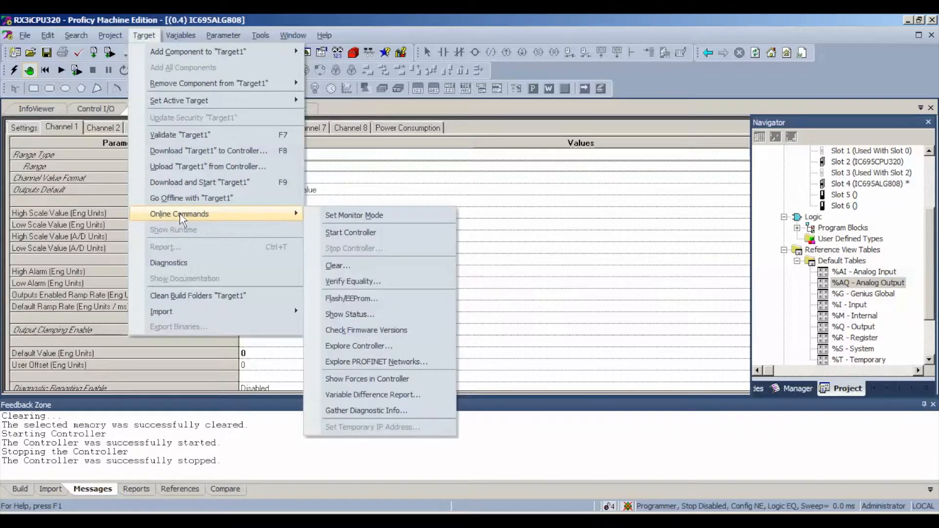
click(336, 267)
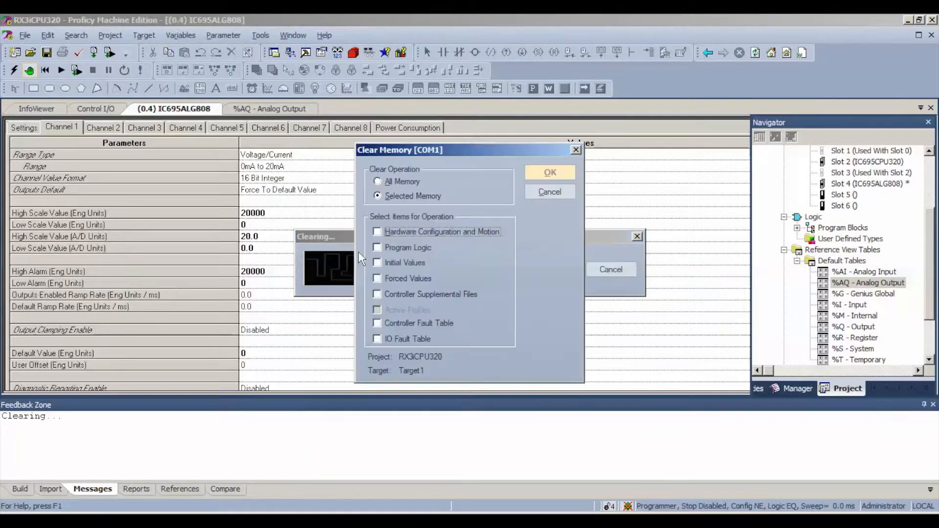
click(377, 338)
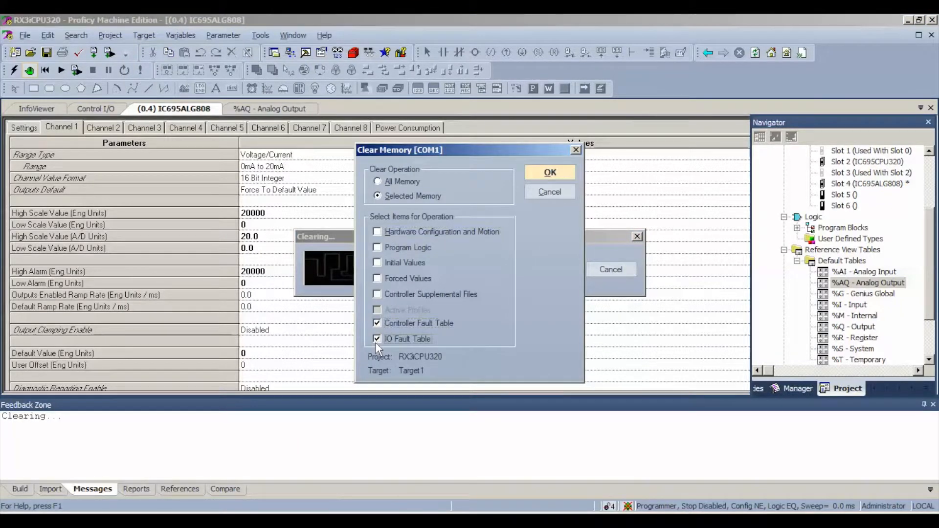
click(550, 172)
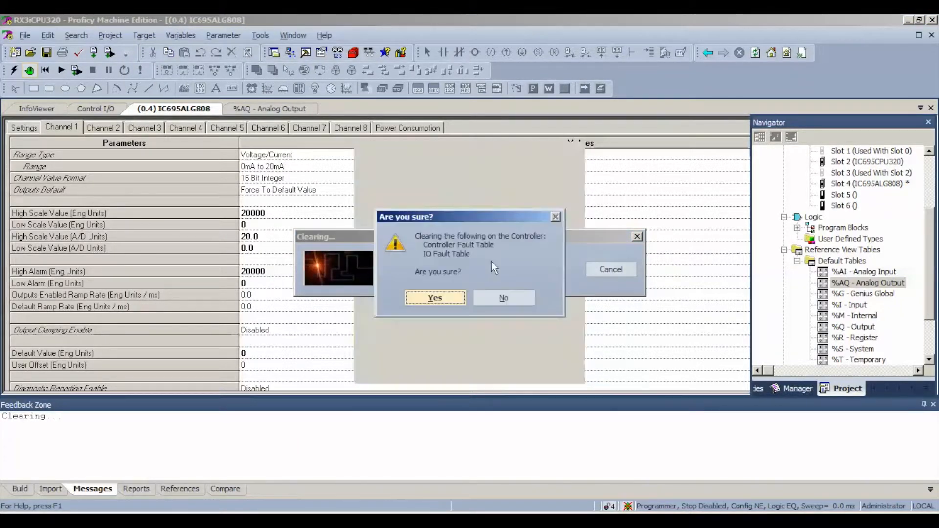
click(435, 297)
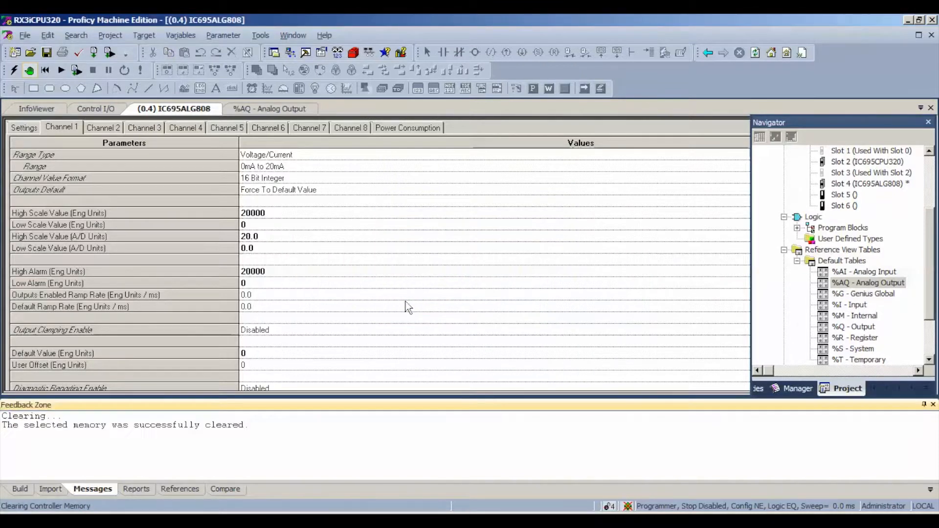
mouse_move(143, 151)
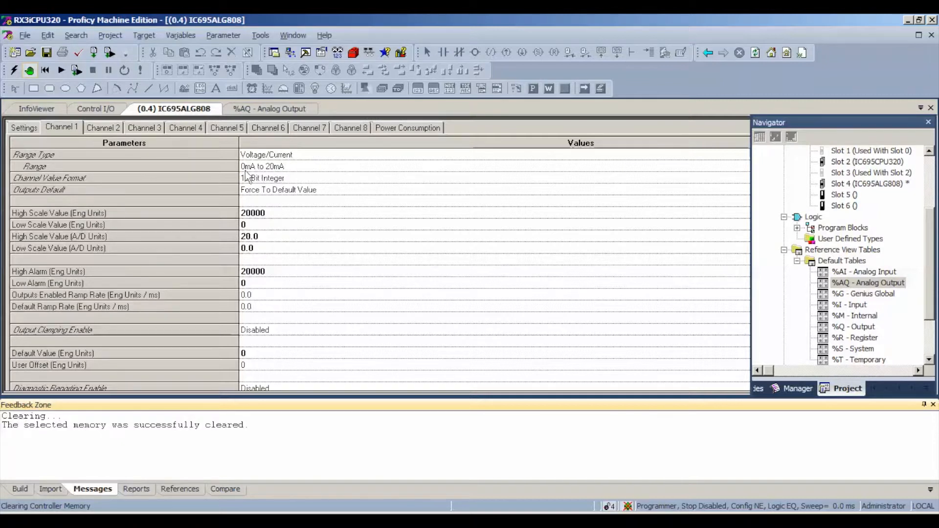
mouse_move(264, 220)
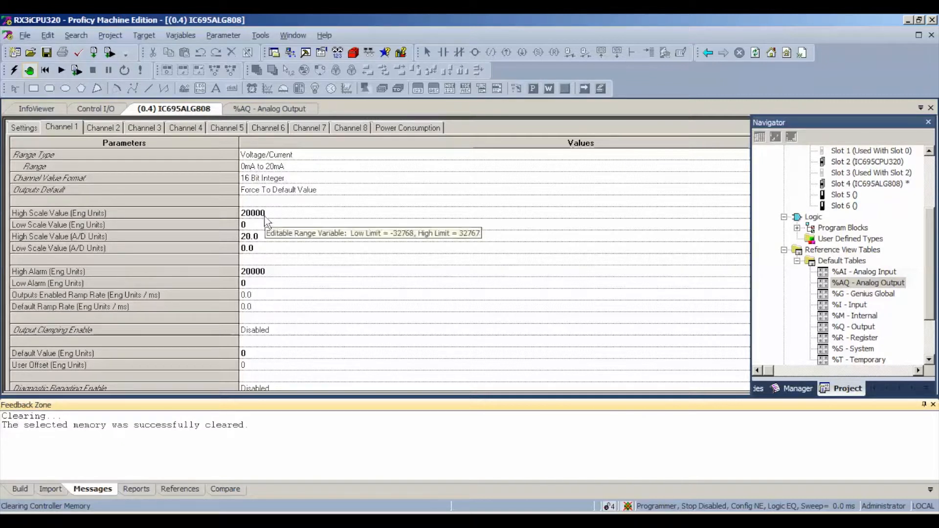
mouse_move(280, 229)
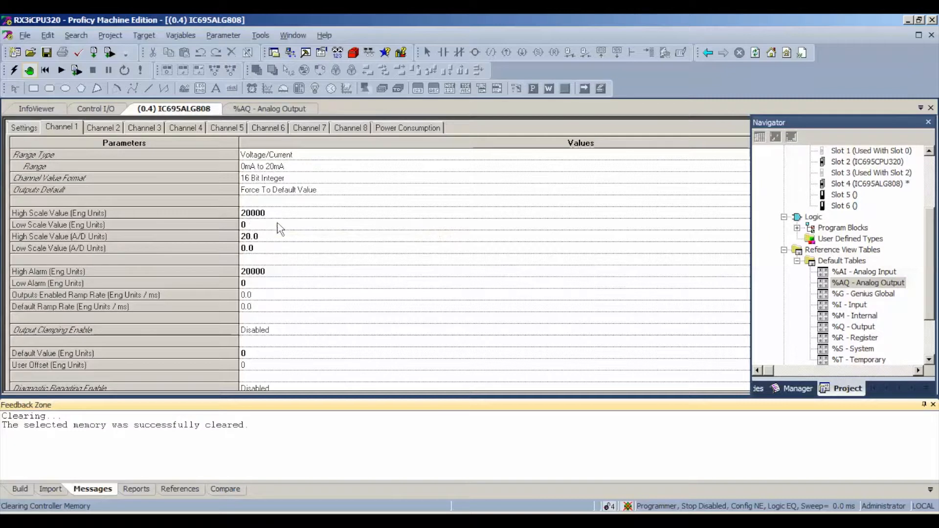
click(250, 236)
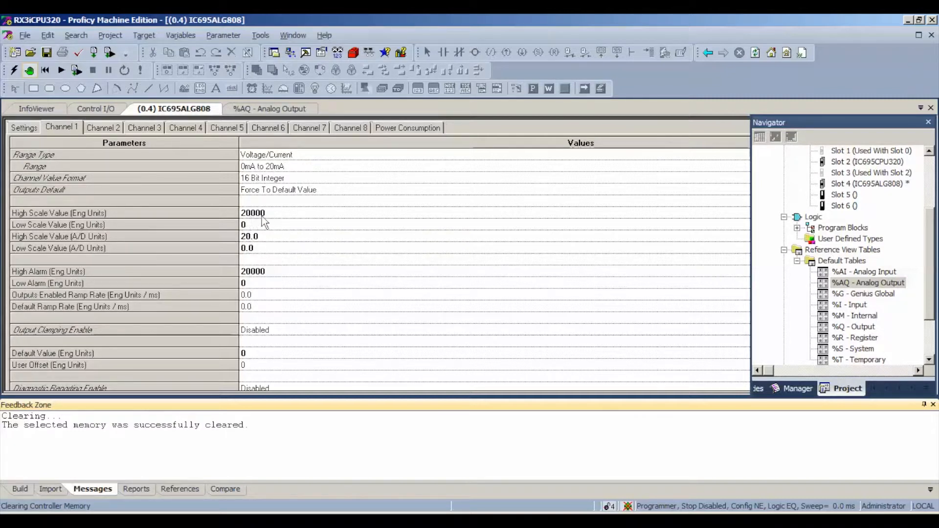
mouse_move(87, 128)
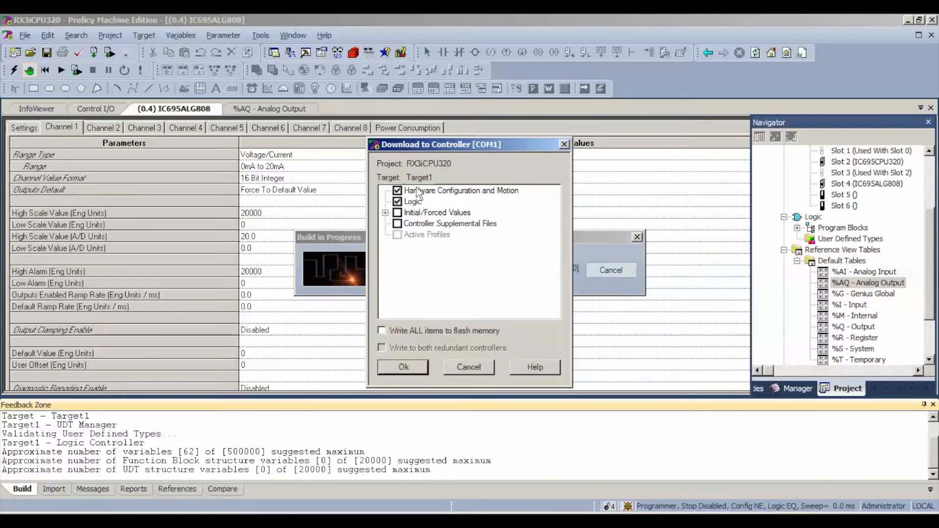
Step: Start the download to the controller with Hardware Configuration and Logic included
click(403, 367)
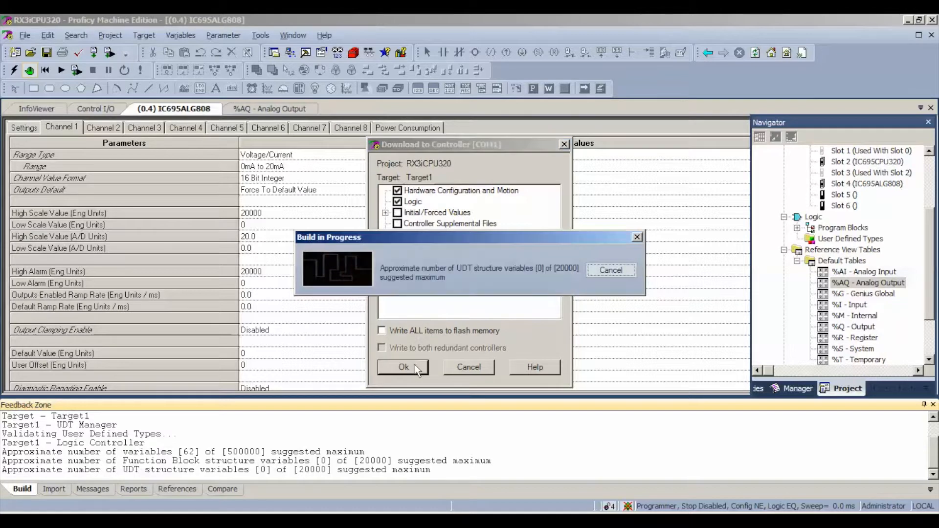
Step: Finish starting the RX3i controller, then bring up the %AQ - Analog Output table from the Navigator
click(403, 367)
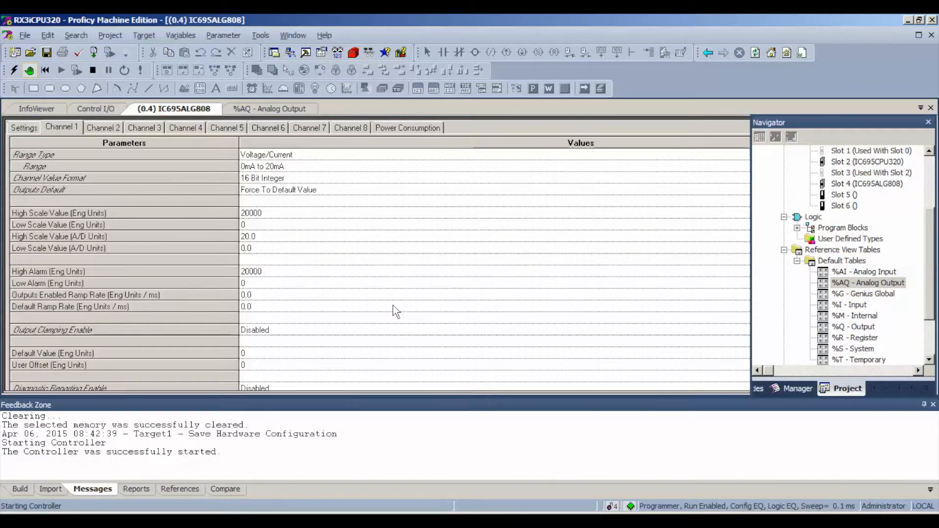
mouse_move(396, 313)
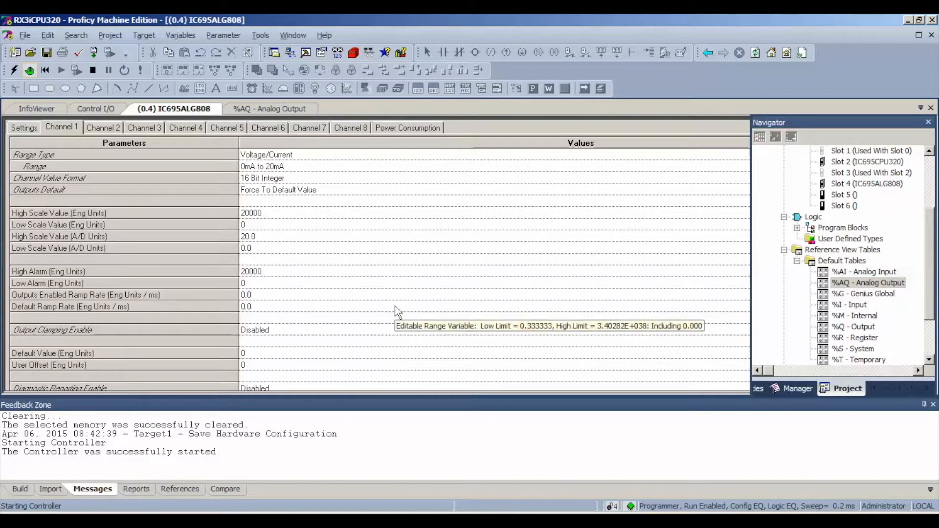
mouse_move(394, 319)
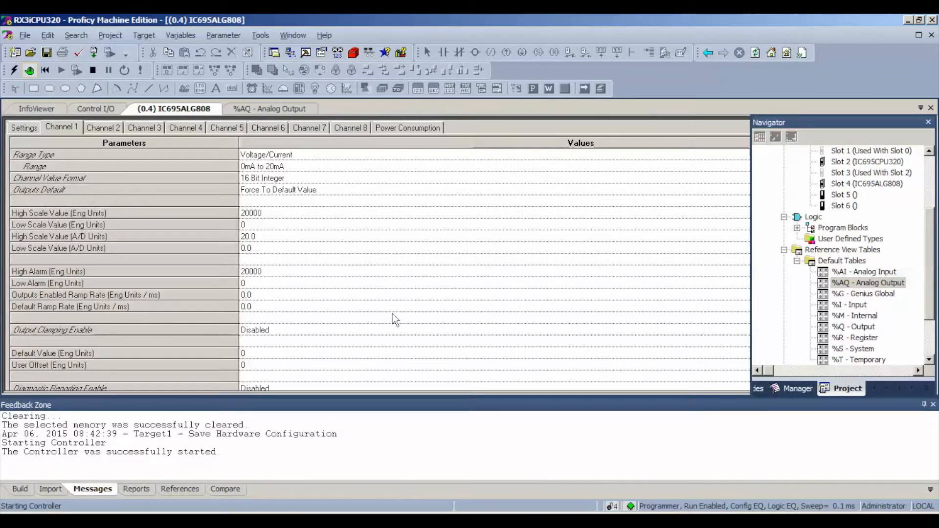
mouse_move(379, 293)
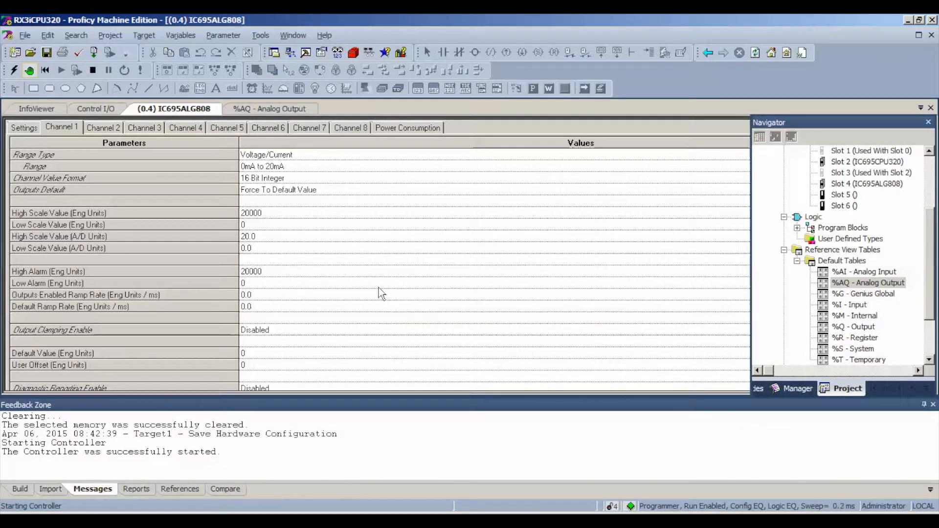
mouse_move(221, 147)
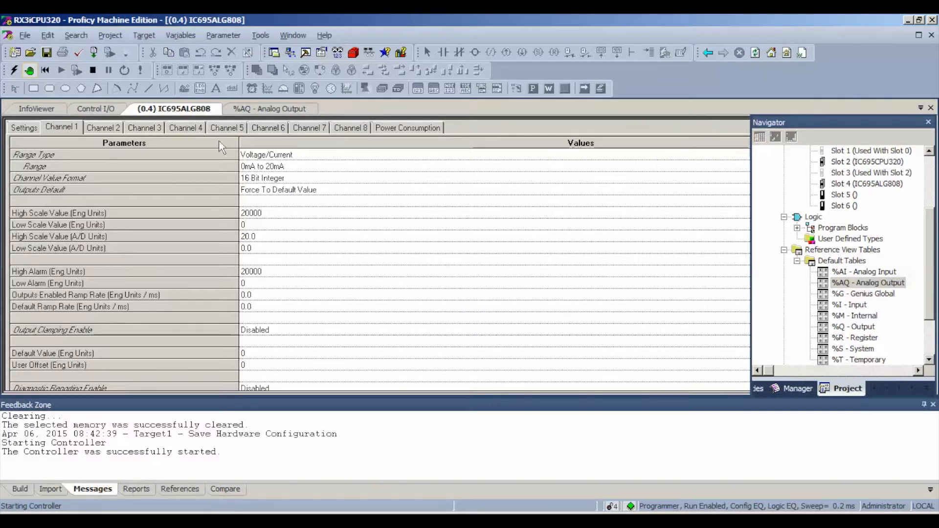
click(268, 108)
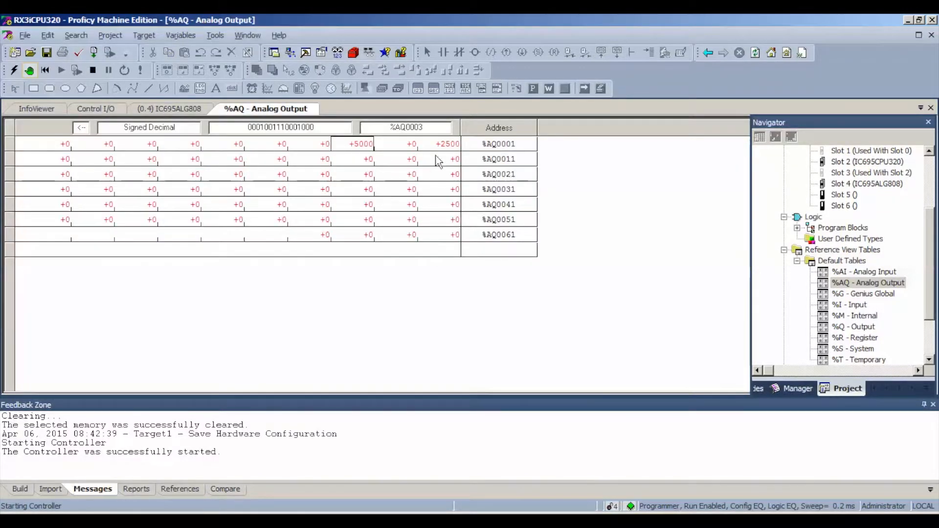